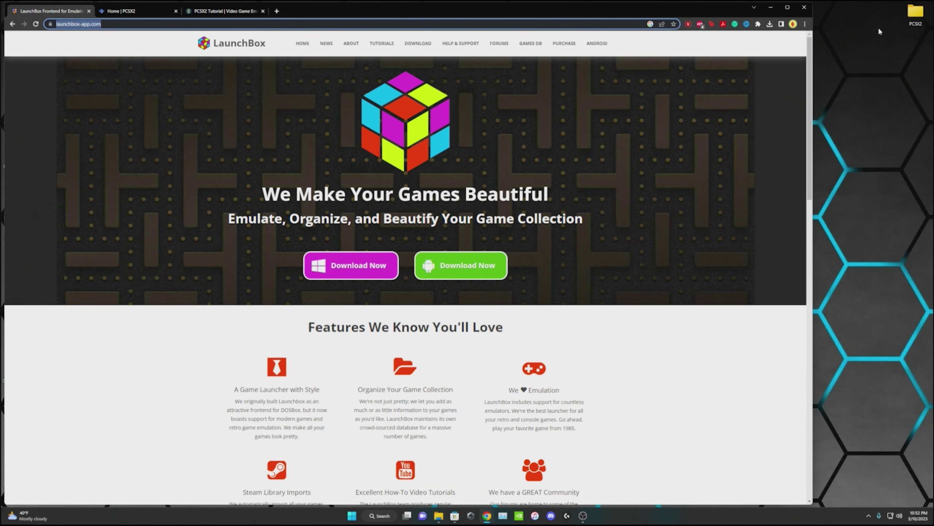
# - Request the LaunchBox download from the site's Download page and reach the thank-you page
pyautogui.rightClick(915, 14)
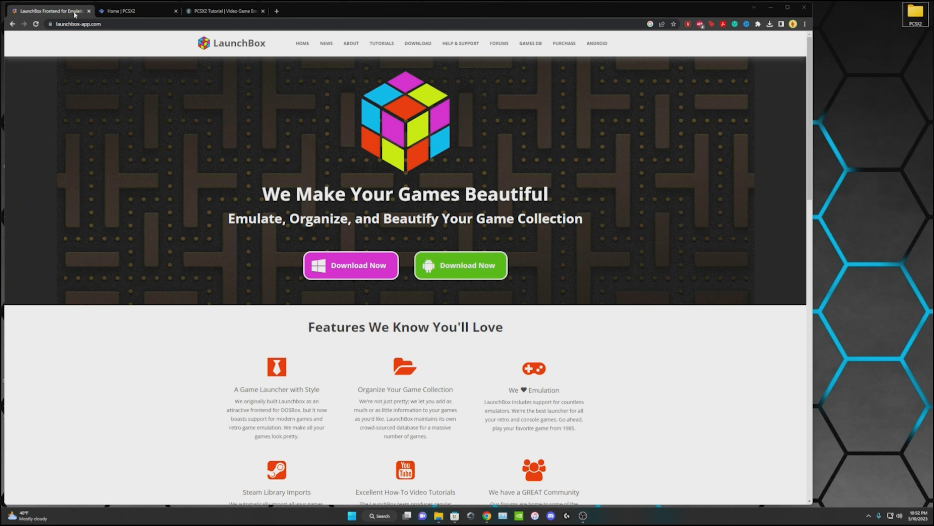
pyautogui.click(77, 23)
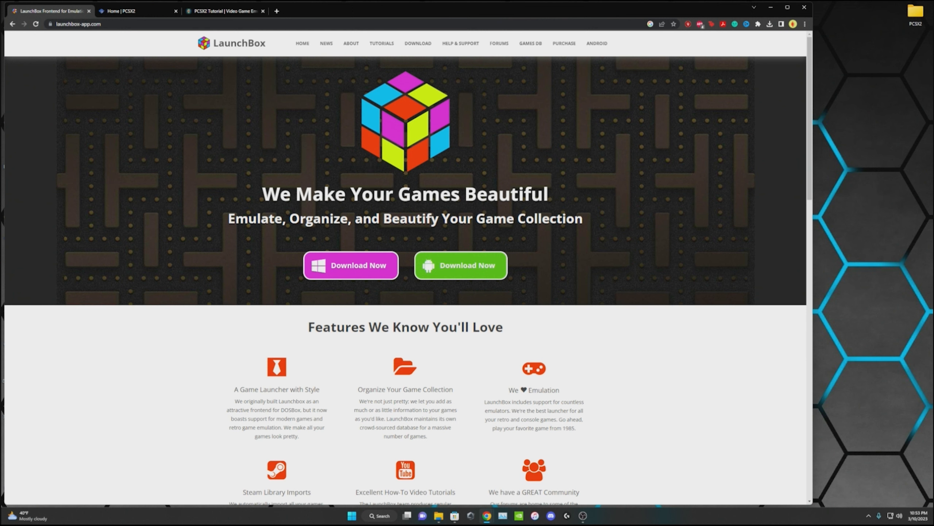
pyautogui.click(351, 265)
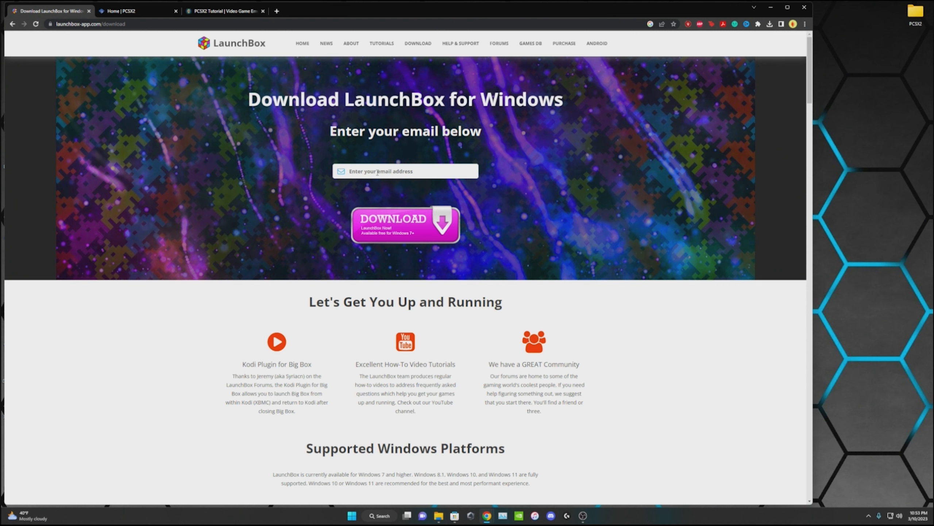
pyautogui.click(406, 228)
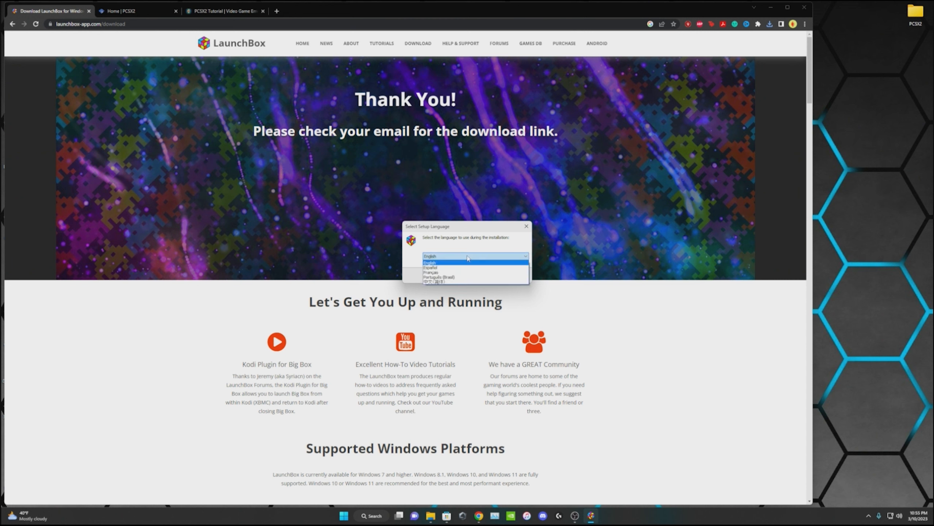
# - Choose English as setup language and accept the LaunchBox licence agreement
pyautogui.click(430, 261)
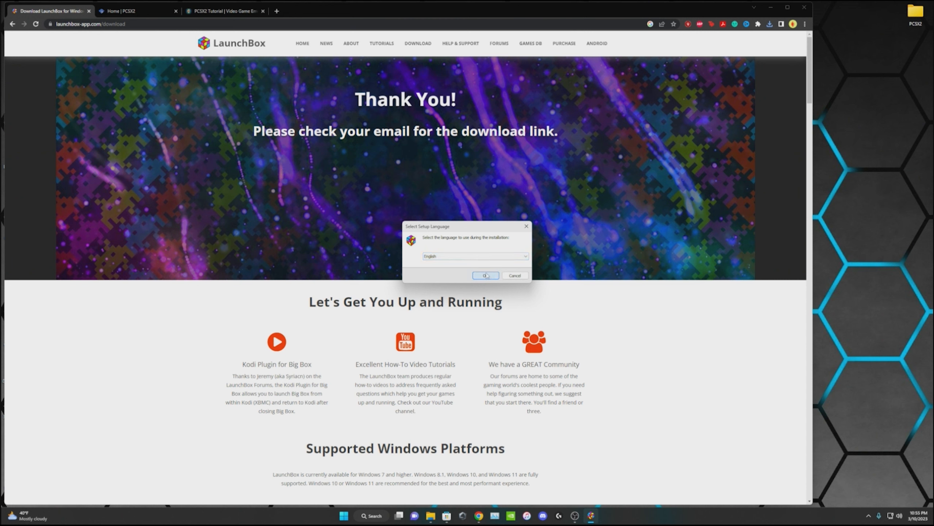
pyautogui.click(487, 276)
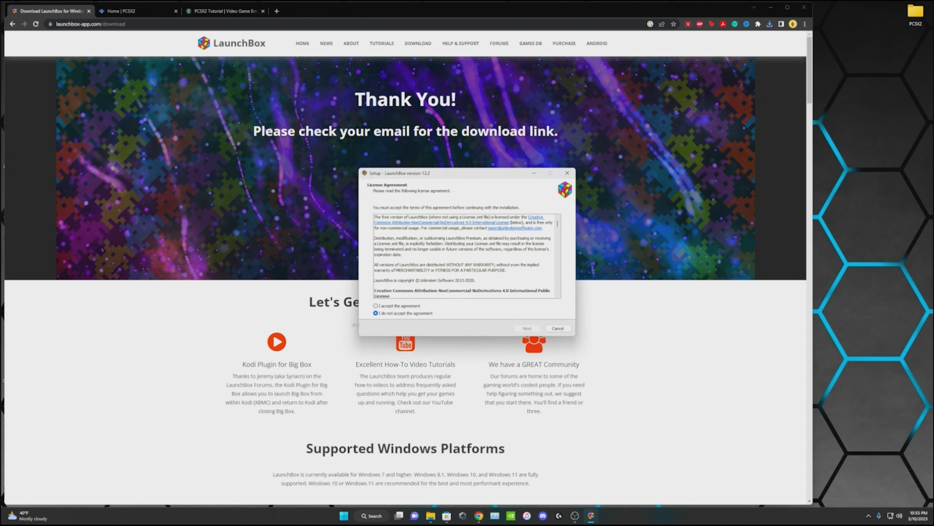
pyautogui.scroll(-3)
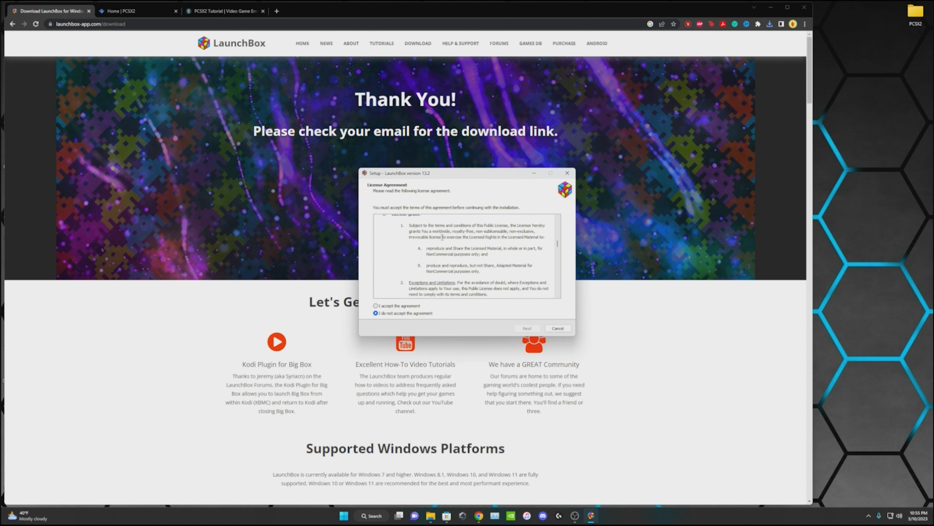
pyautogui.scroll(-3)
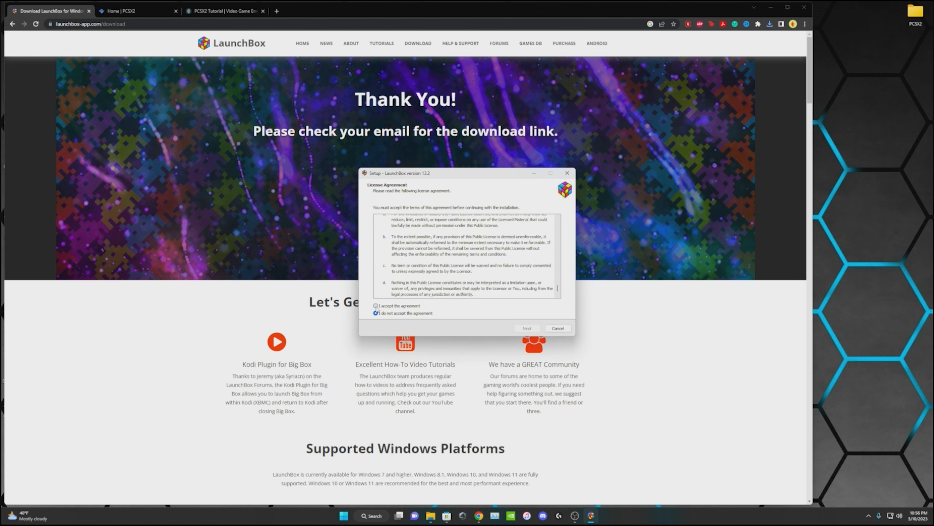
pyautogui.click(375, 306)
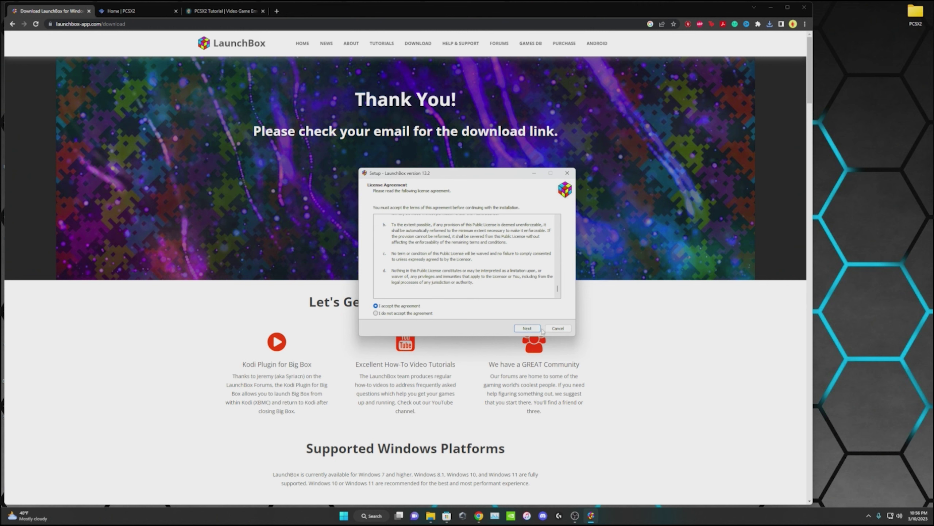
pyautogui.click(527, 328)
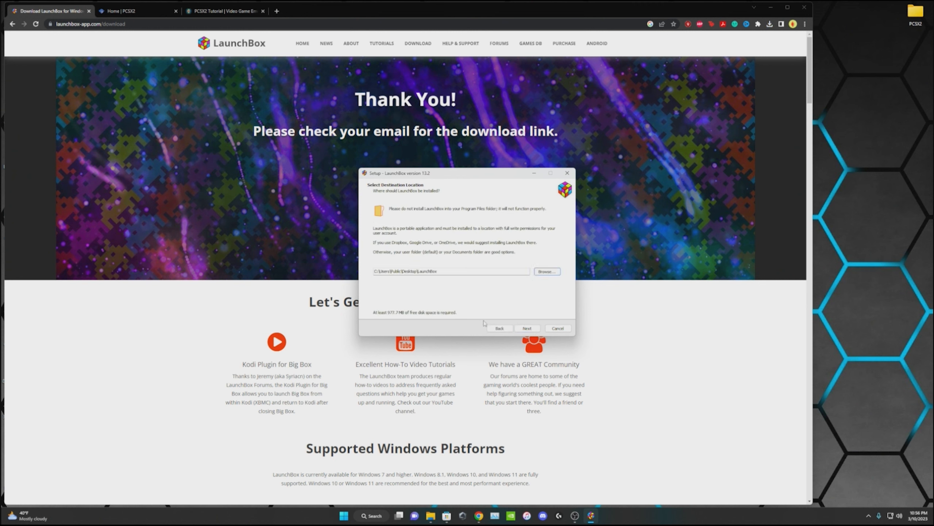
pyautogui.moveTo(519, 324)
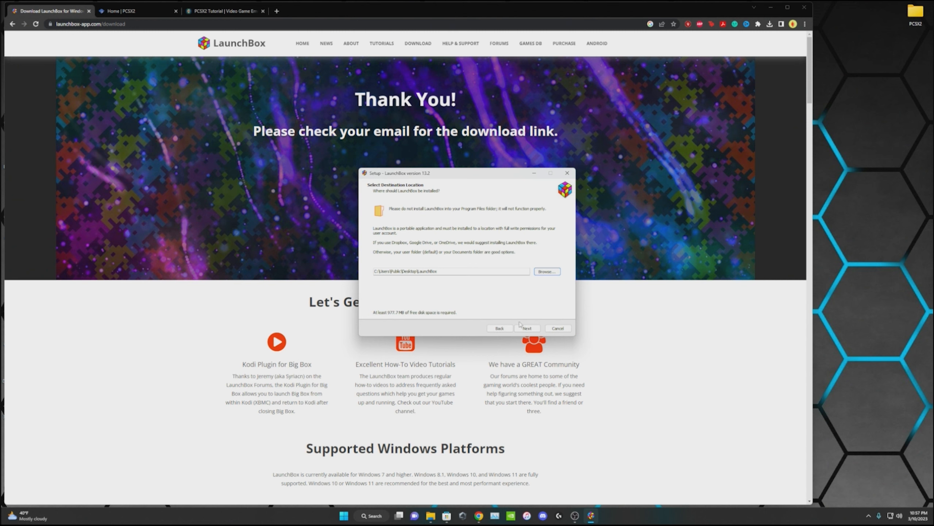
# - Keep the suggested install and shortcut folders and start installing LaunchBox
pyautogui.click(527, 328)
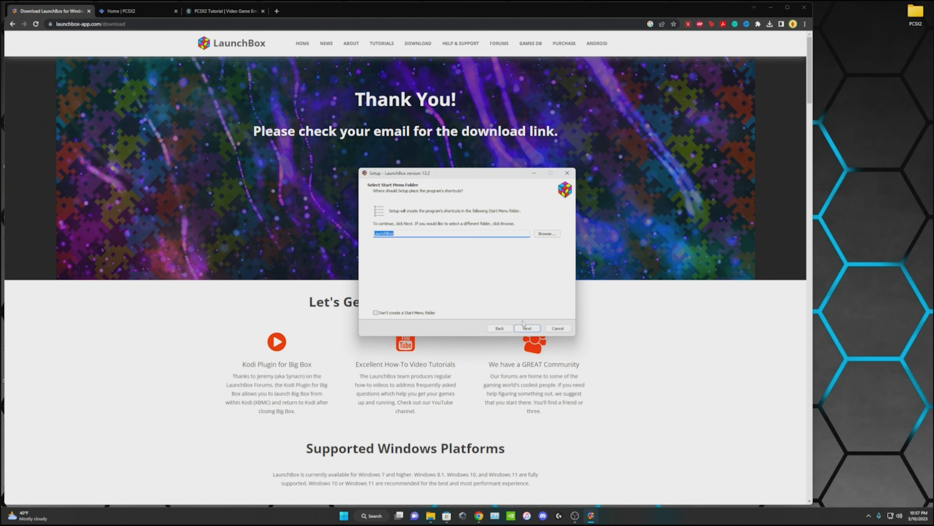
pyautogui.click(527, 328)
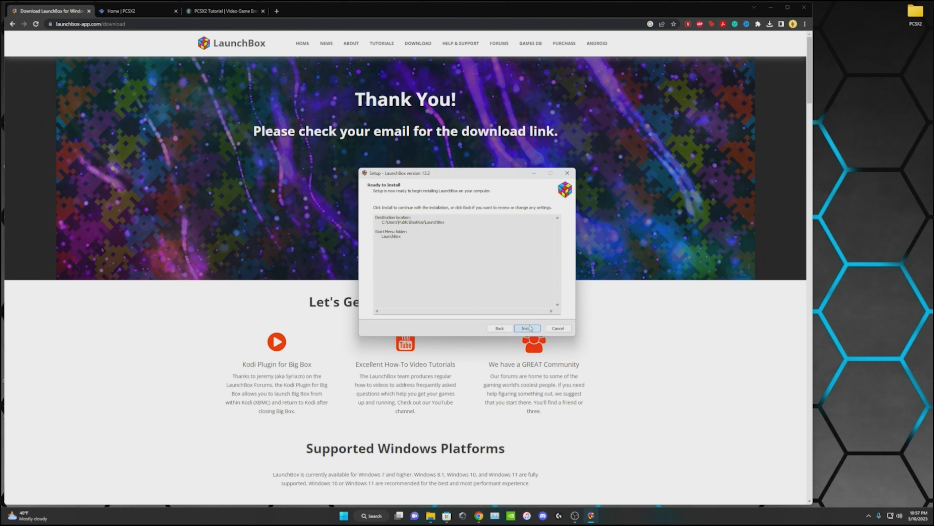
pyautogui.click(527, 327)
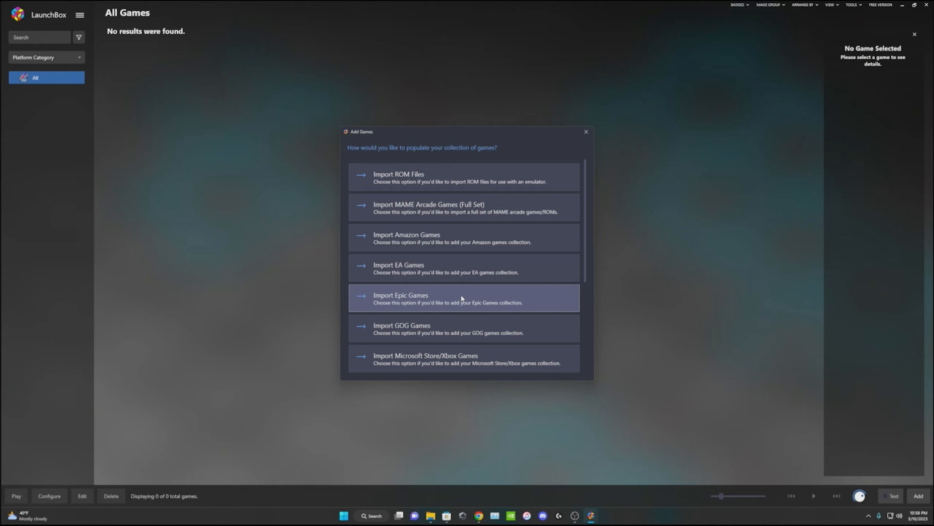
pyautogui.moveTo(439, 184)
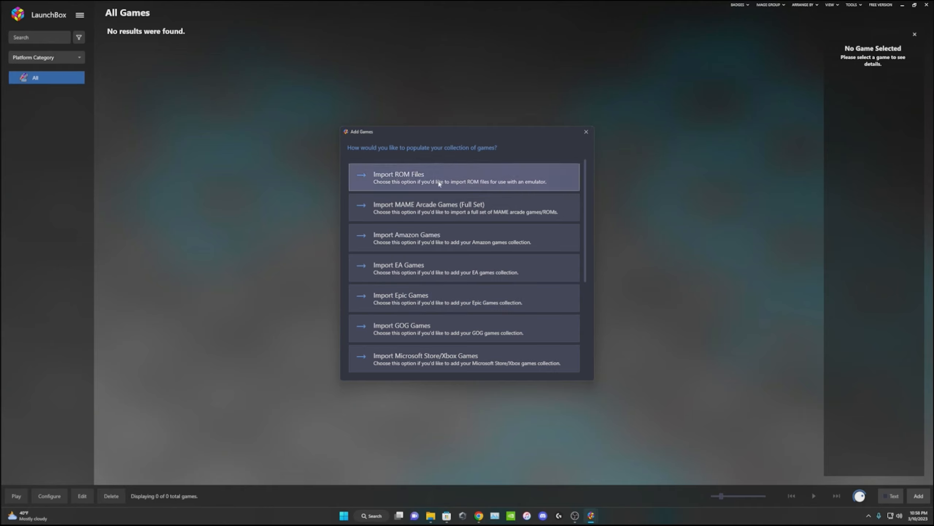
pyautogui.moveTo(432, 266)
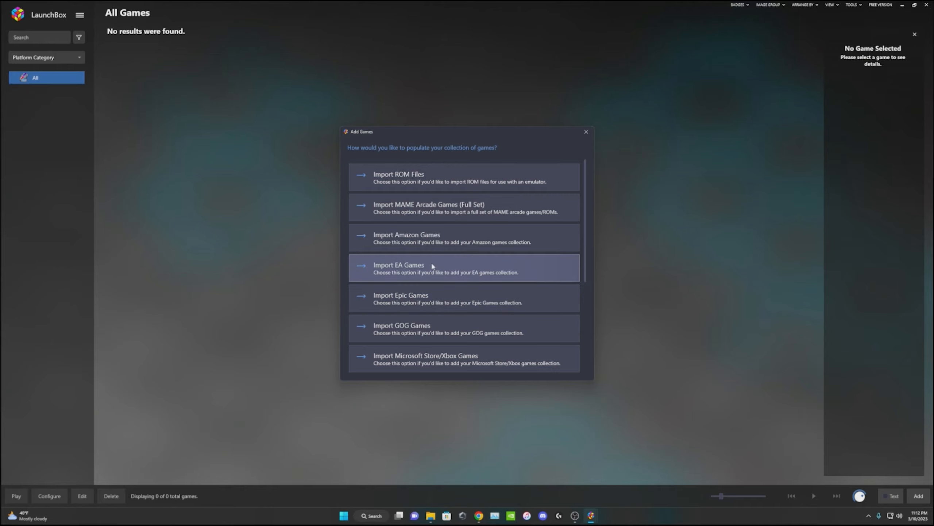
pyautogui.moveTo(887, 10)
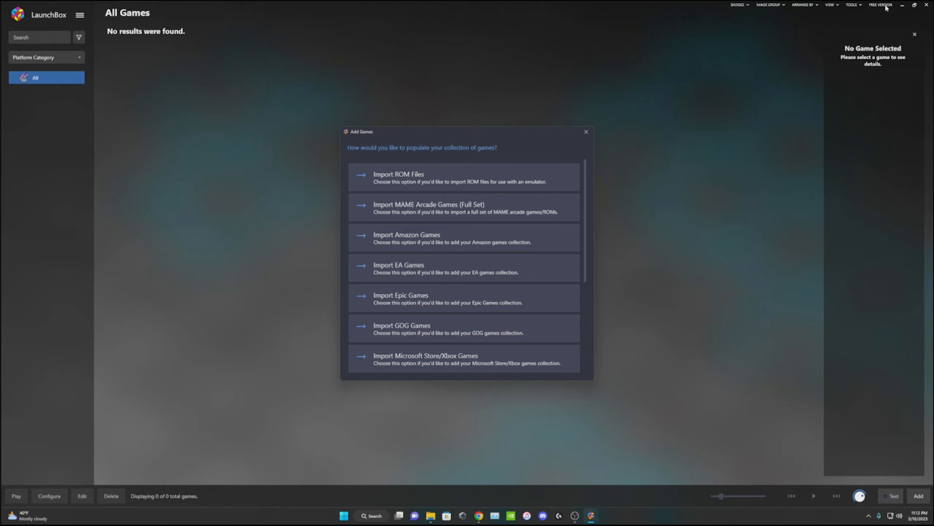
pyautogui.moveTo(587, 131)
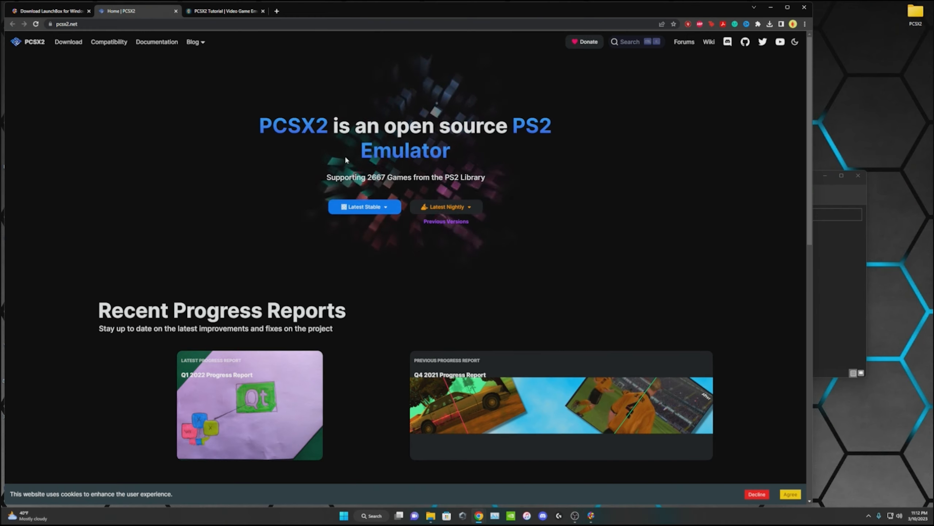
# - Save the PCSX2 stable Windows 32bit installer to Downloads, replacing the existing copy
pyautogui.click(364, 207)
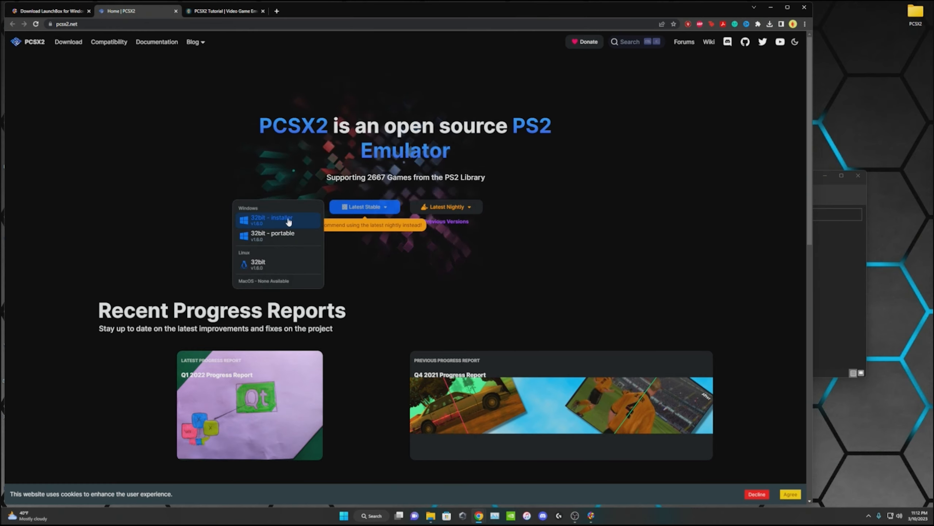
pyautogui.click(278, 220)
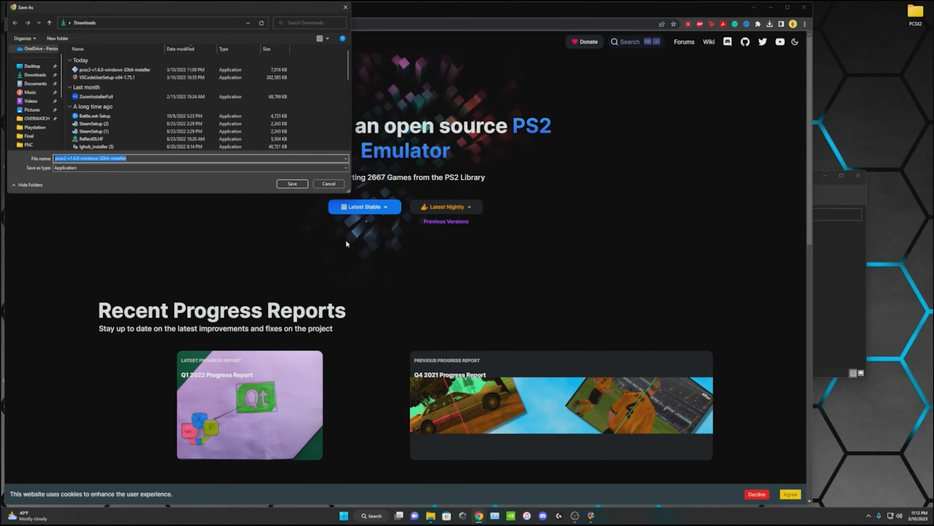
pyautogui.click(293, 184)
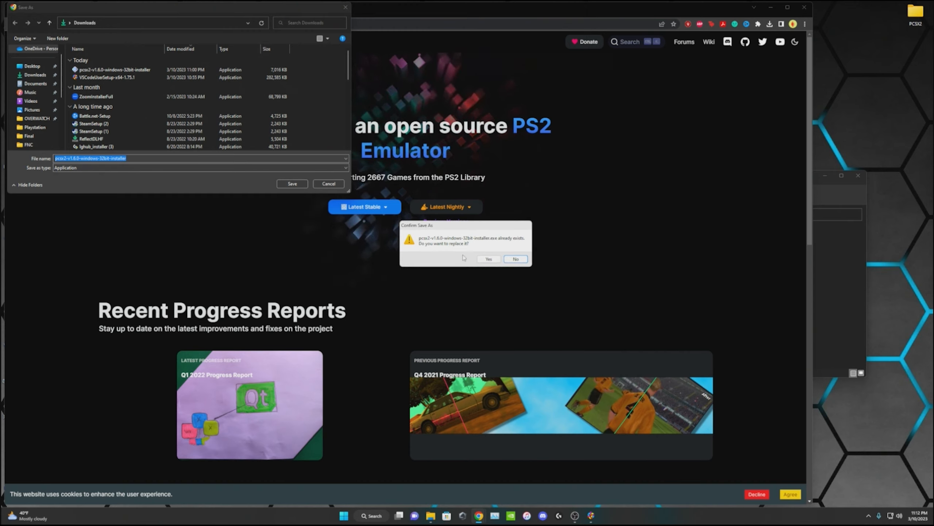
pyautogui.click(489, 258)
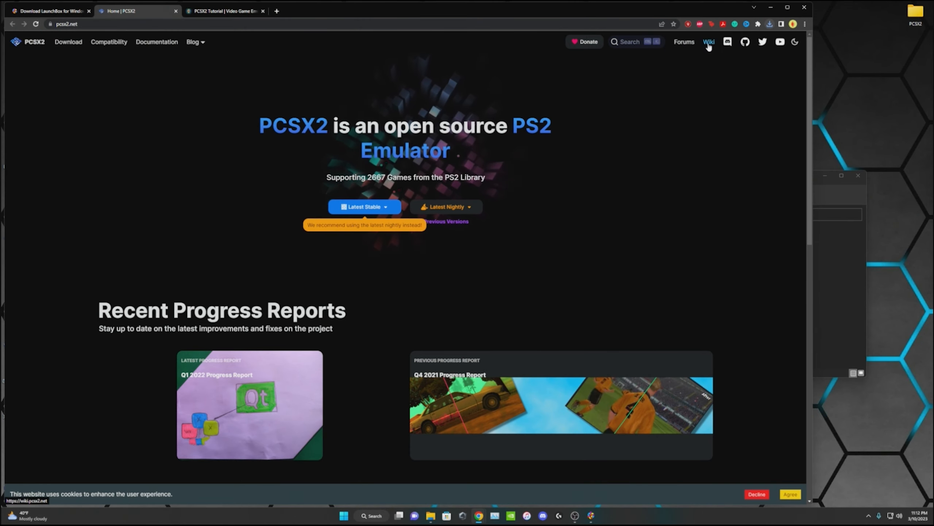
pyautogui.moveTo(616, 242)
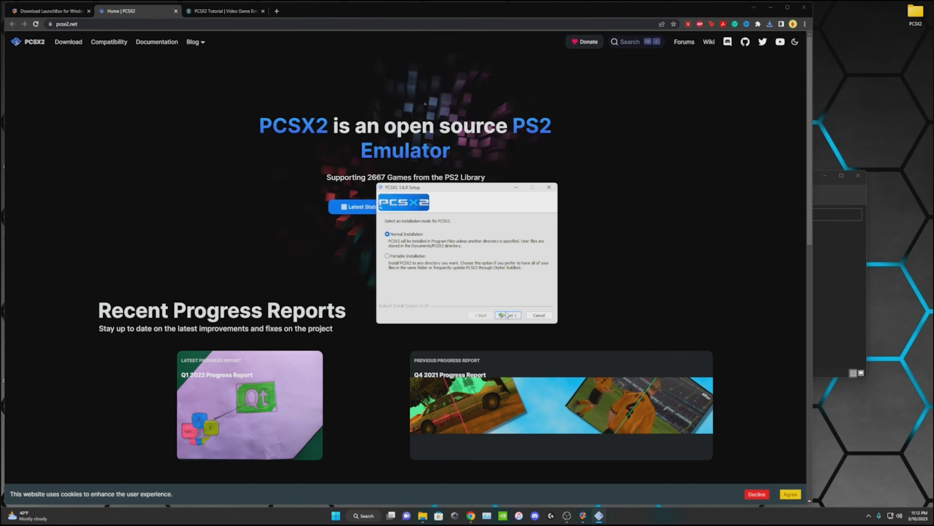
# - Install PCSX2 1.6.0 with normal components into the desktop PCSX2 folder and launch it
pyautogui.click(508, 315)
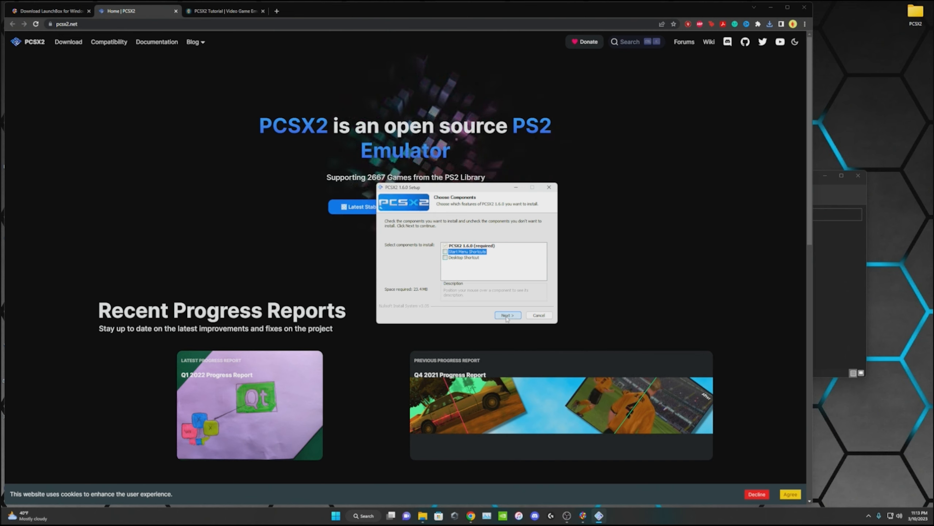
pyautogui.click(508, 315)
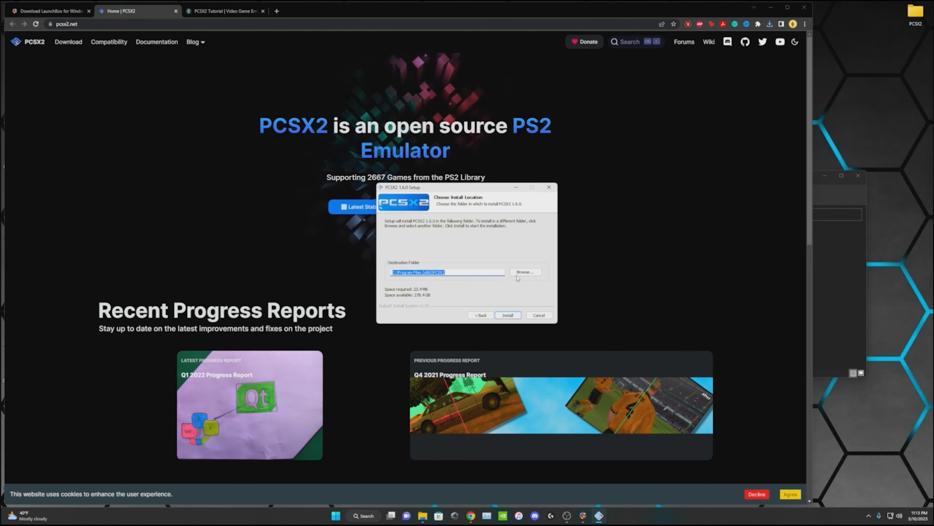
pyautogui.click(526, 271)
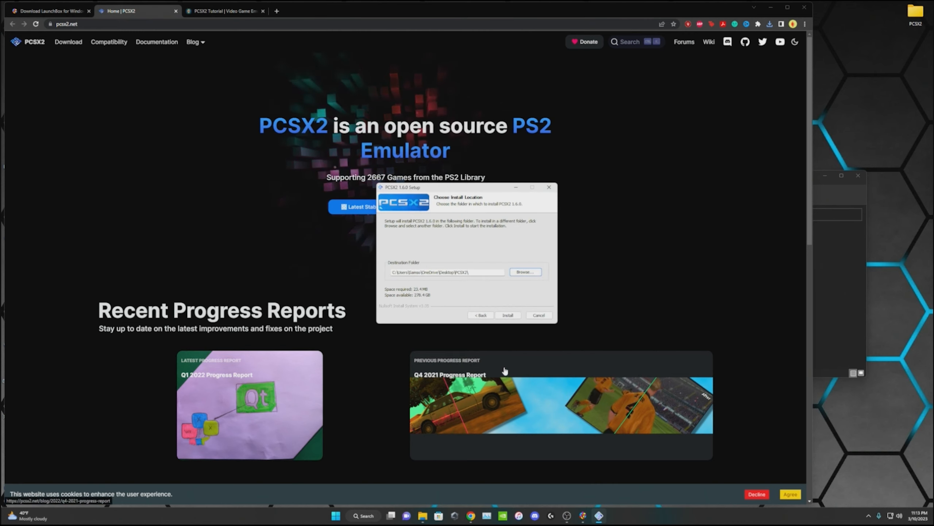
pyautogui.click(508, 315)
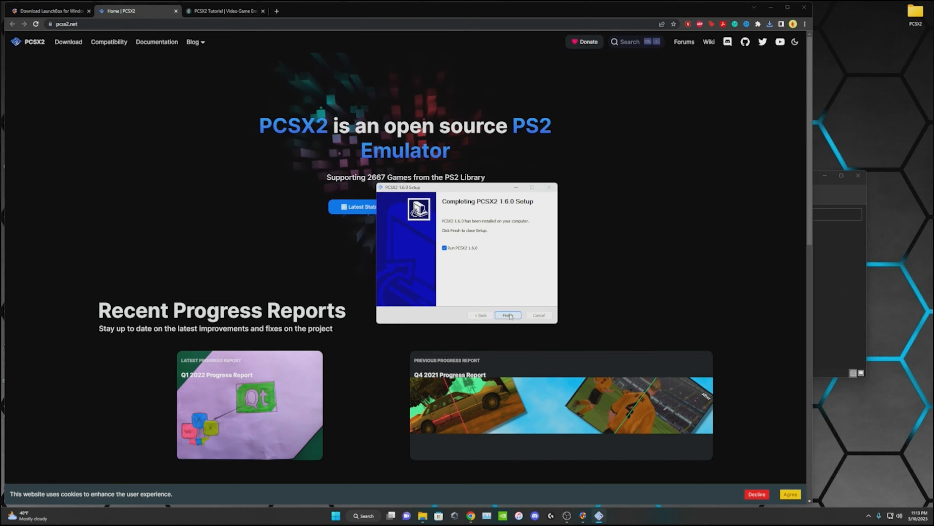
pyautogui.click(508, 315)
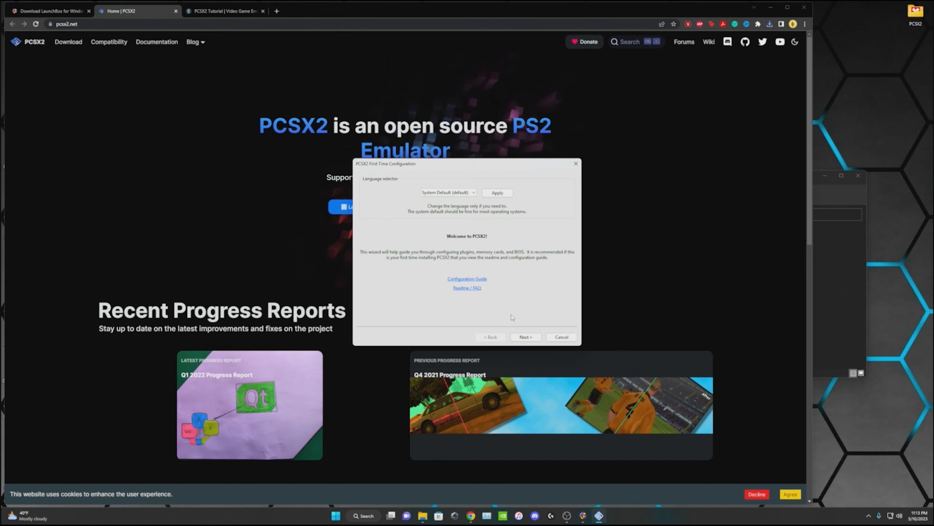
# - Advance first-time configuration to the BIOS step, overwriting existing settings and keeping default plugins
pyautogui.click(526, 337)
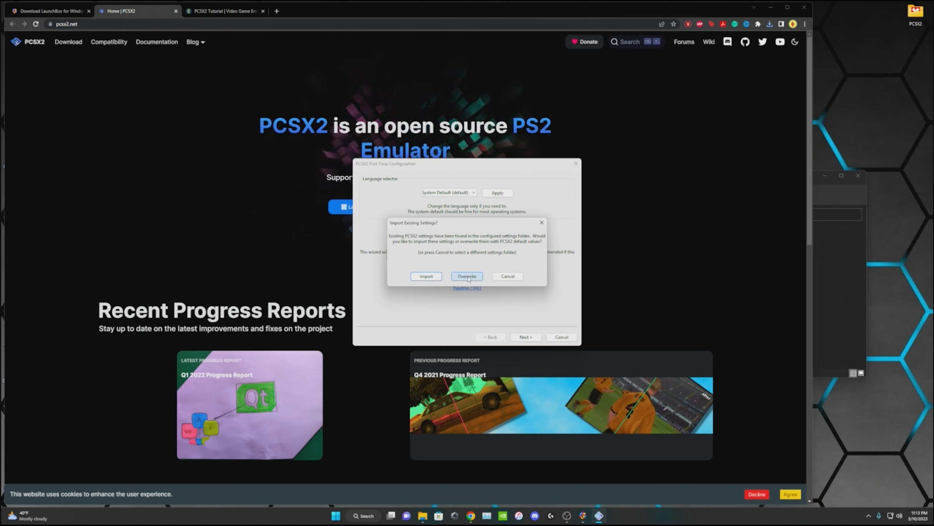
pyautogui.click(467, 276)
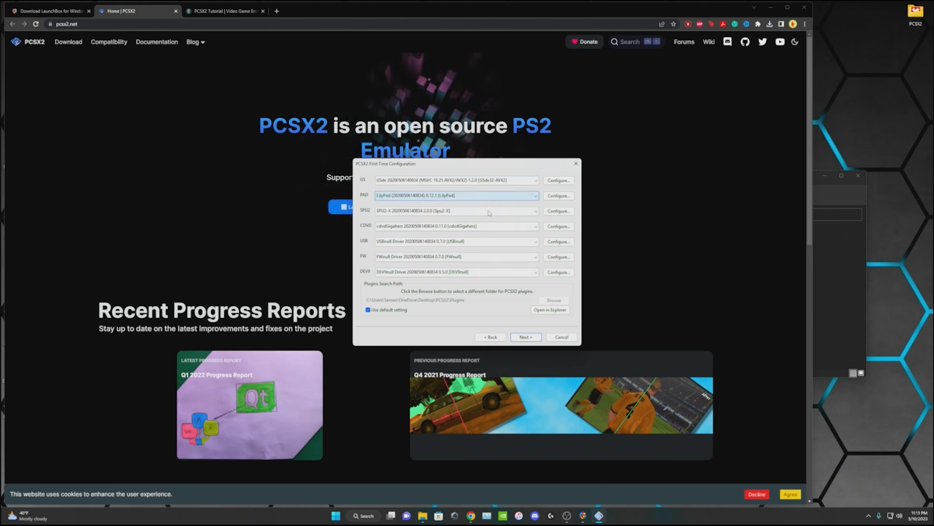
pyautogui.click(526, 337)
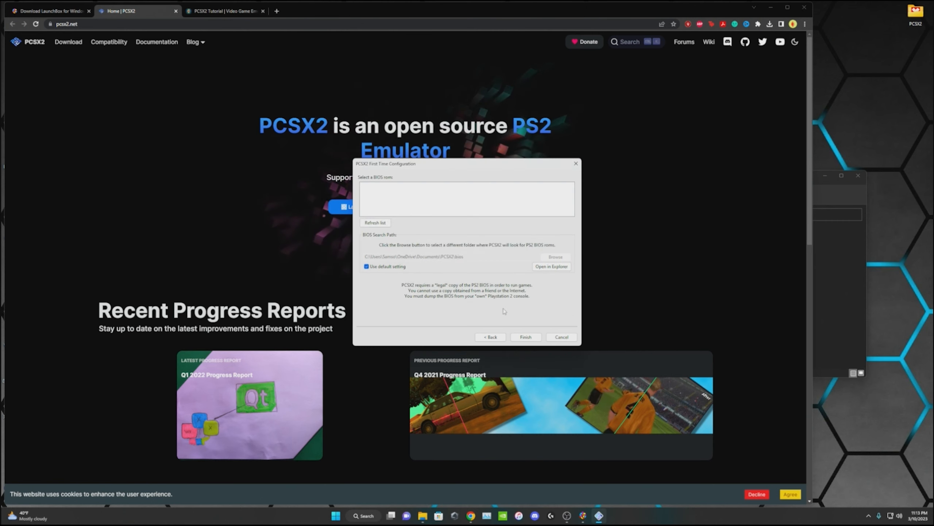
pyautogui.moveTo(401, 188)
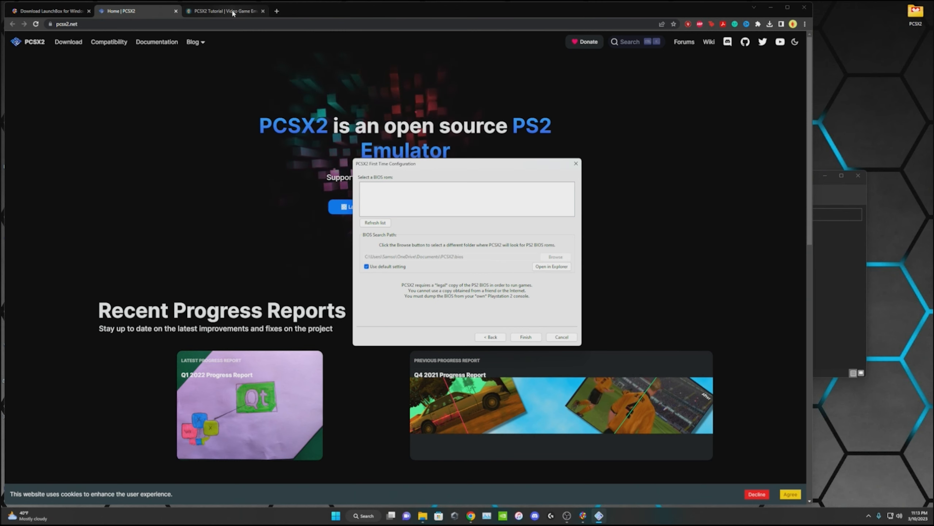
# - Start saving the PlayStation 2 BIOS link from the tutorial page to disk
pyautogui.click(229, 11)
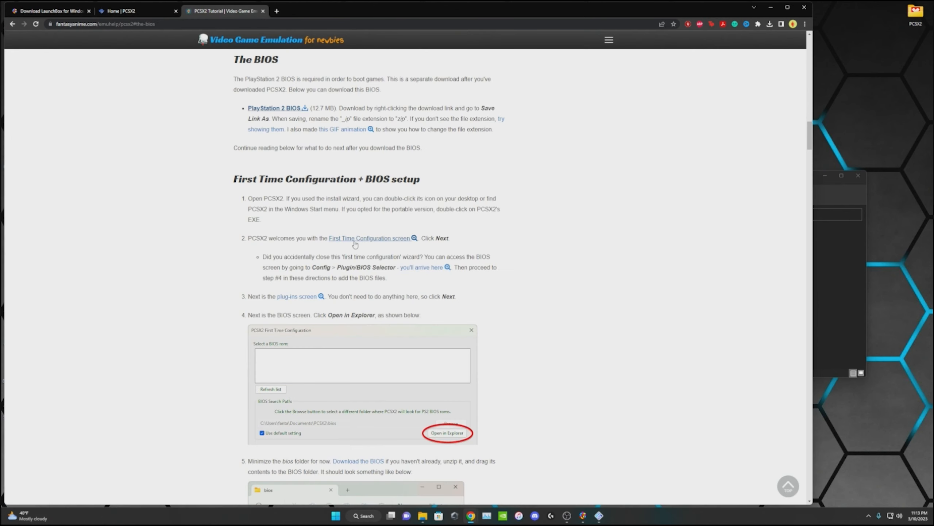
pyautogui.moveTo(333, 191)
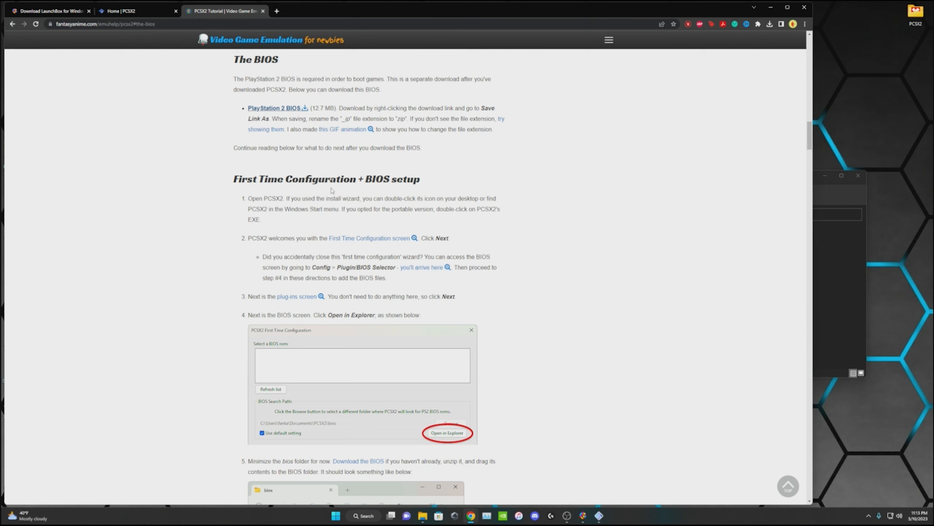
pyautogui.moveTo(263, 117)
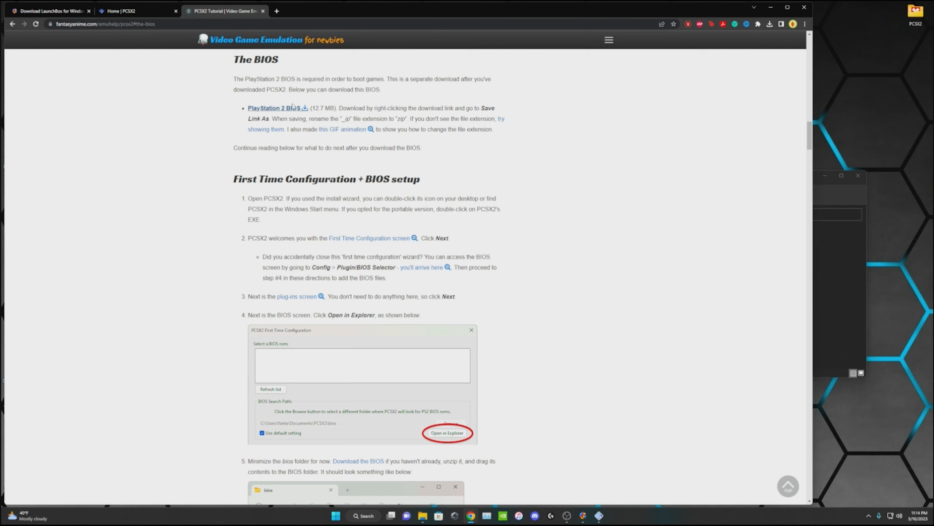
pyautogui.moveTo(289, 112)
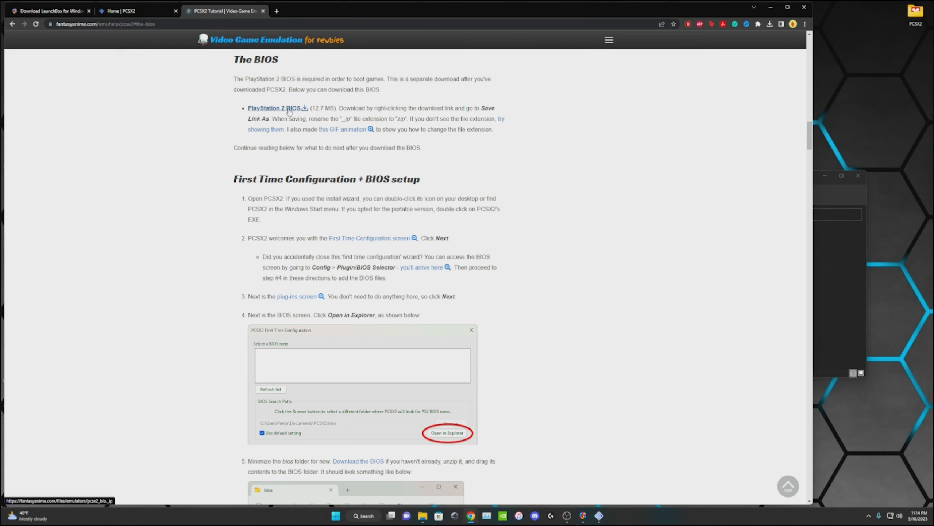
pyautogui.rightClick(285, 108)
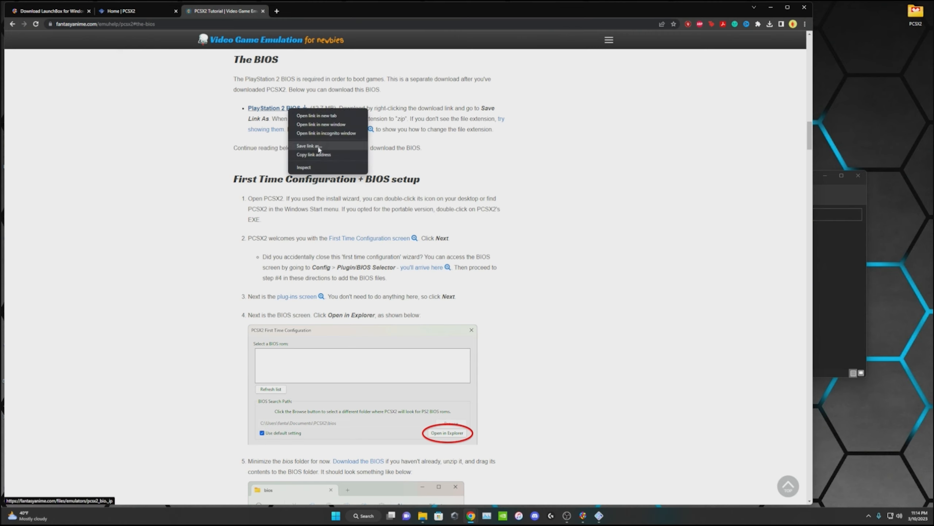
pyautogui.click(309, 146)
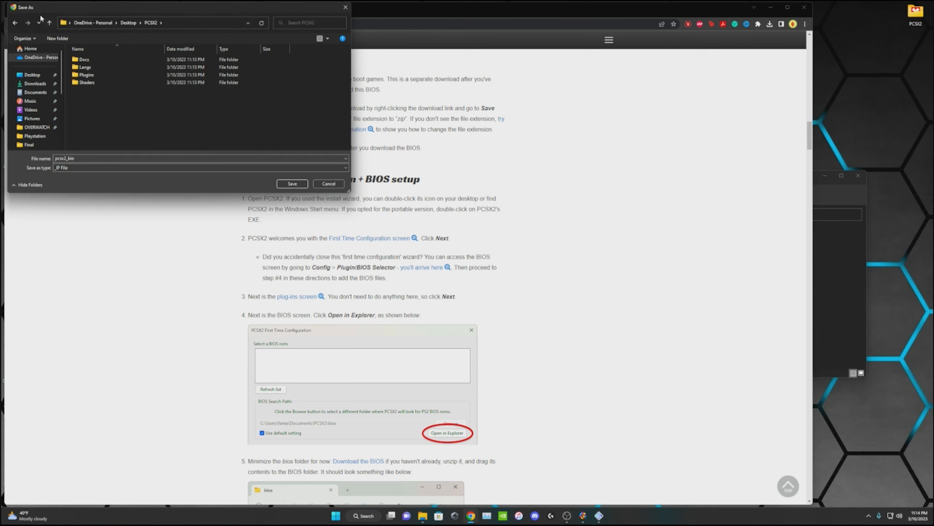
# - Save it as pcsx2_bios.zip in a new Bios folder inside the PCSX2 folder
pyautogui.click(57, 38)
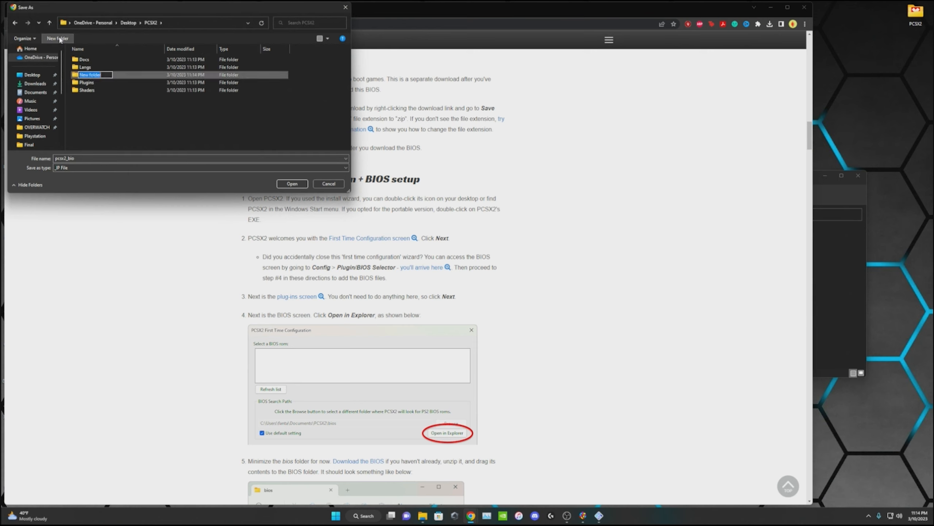
pyautogui.write('bios')
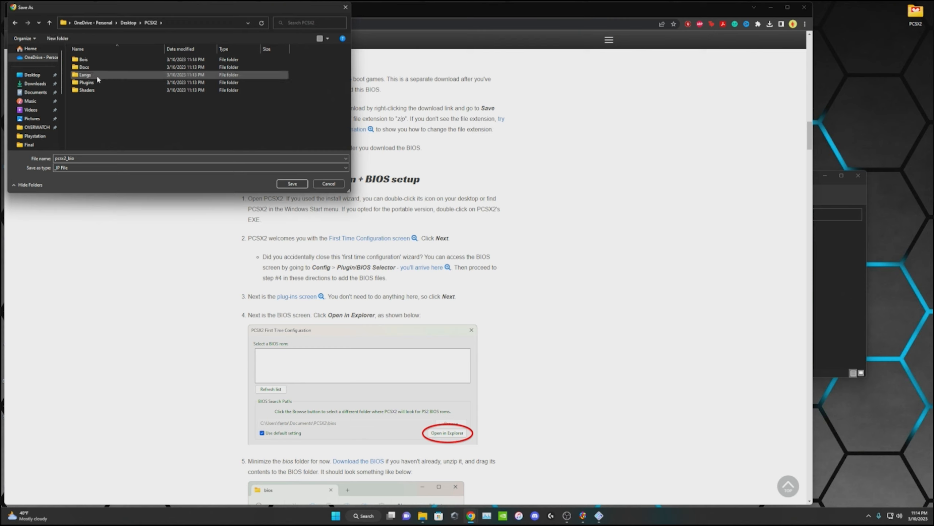
pyautogui.doubleClick(84, 59)
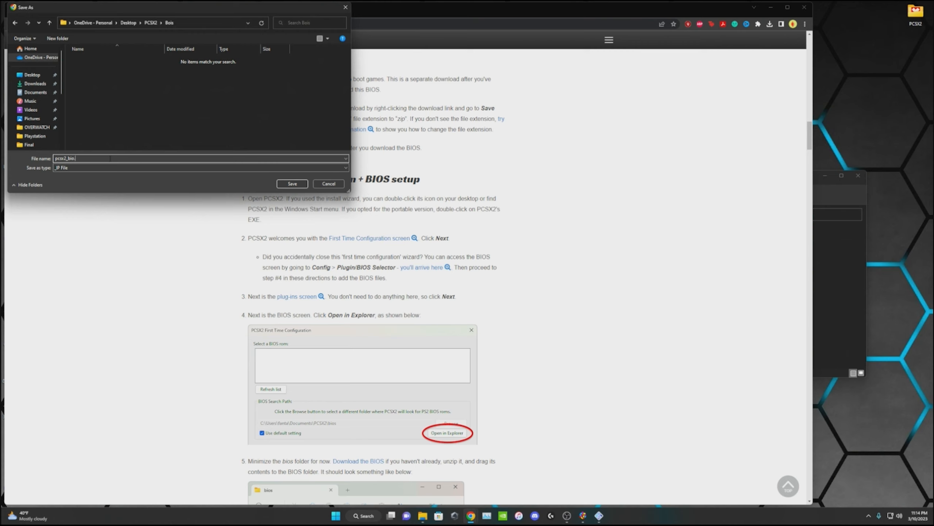
pyautogui.write('.zip')
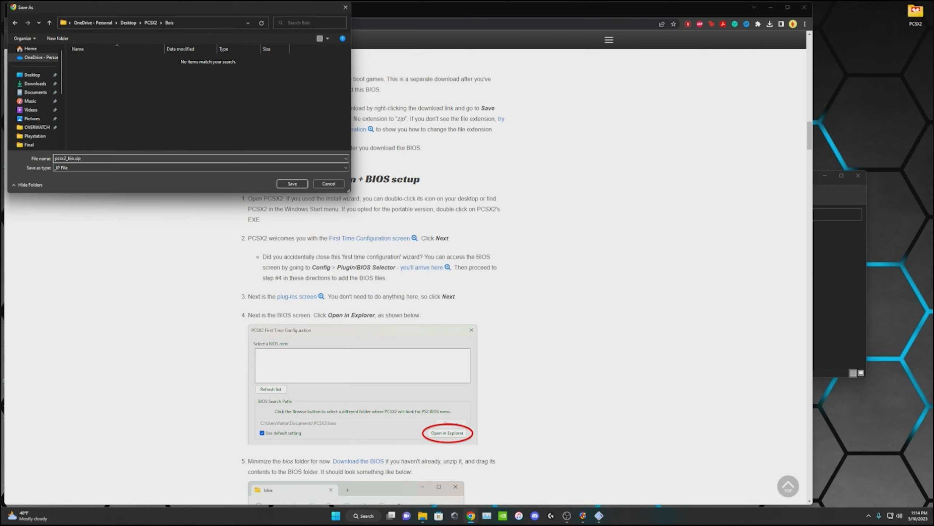
pyautogui.click(293, 184)
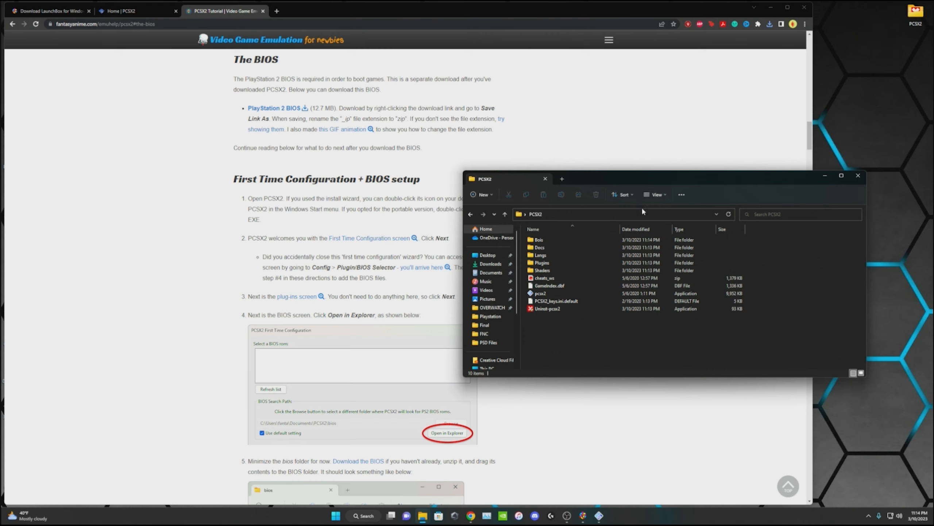
# - Show the Bios folder with the downloaded zip and close the Microsoft Store window
pyautogui.doubleClick(539, 240)
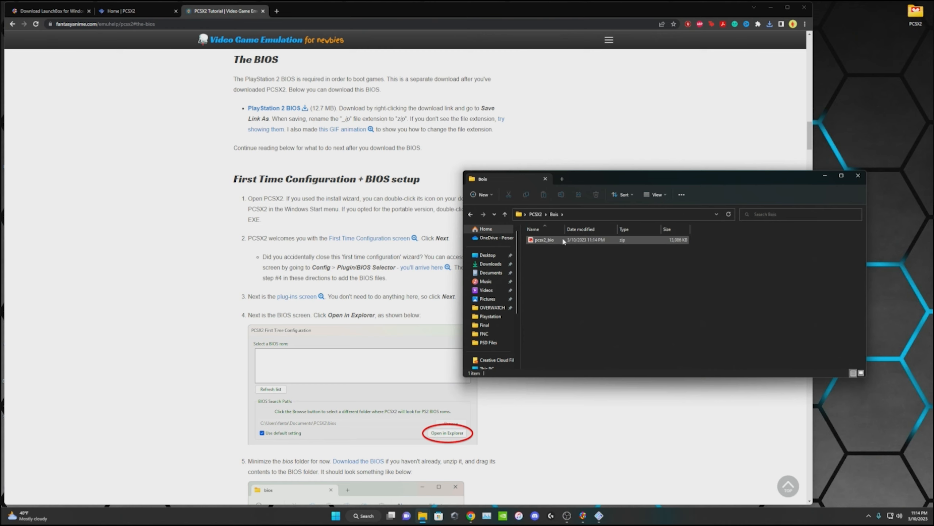
pyautogui.moveTo(568, 246)
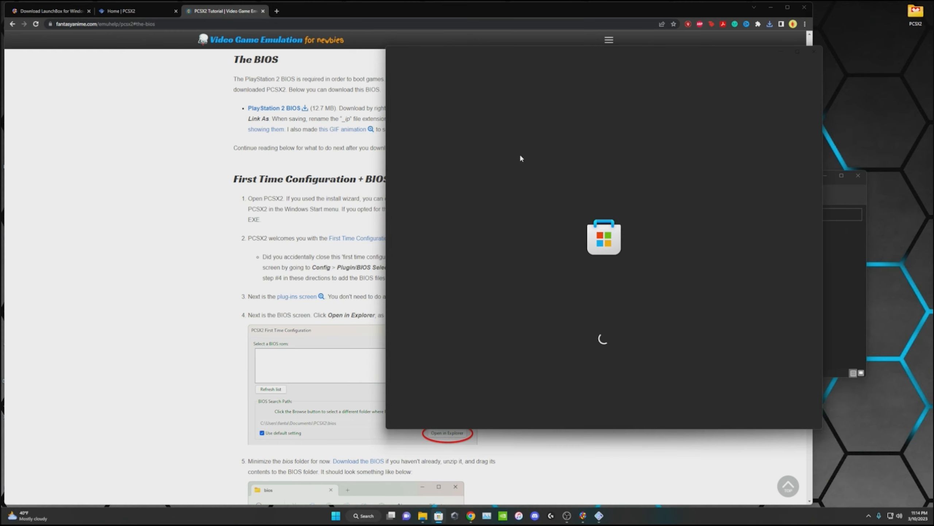
pyautogui.moveTo(540, 103)
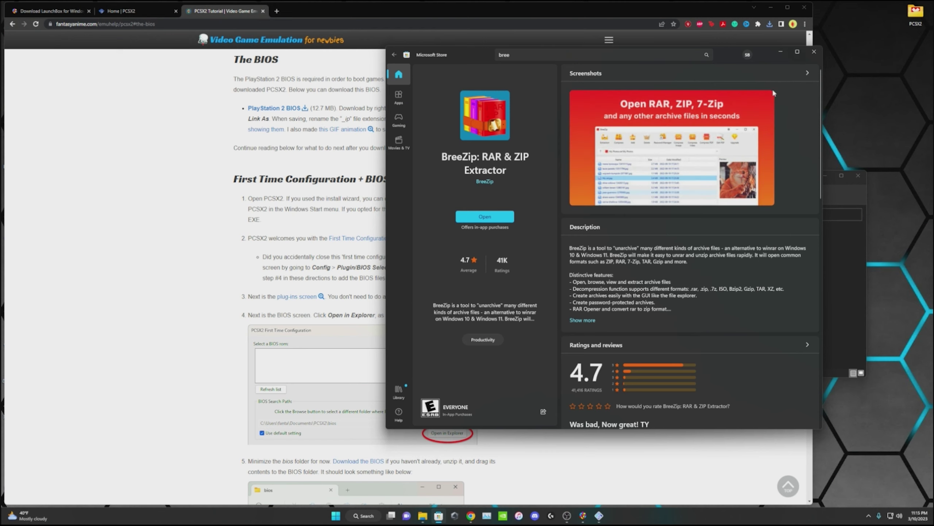
pyautogui.moveTo(814, 51)
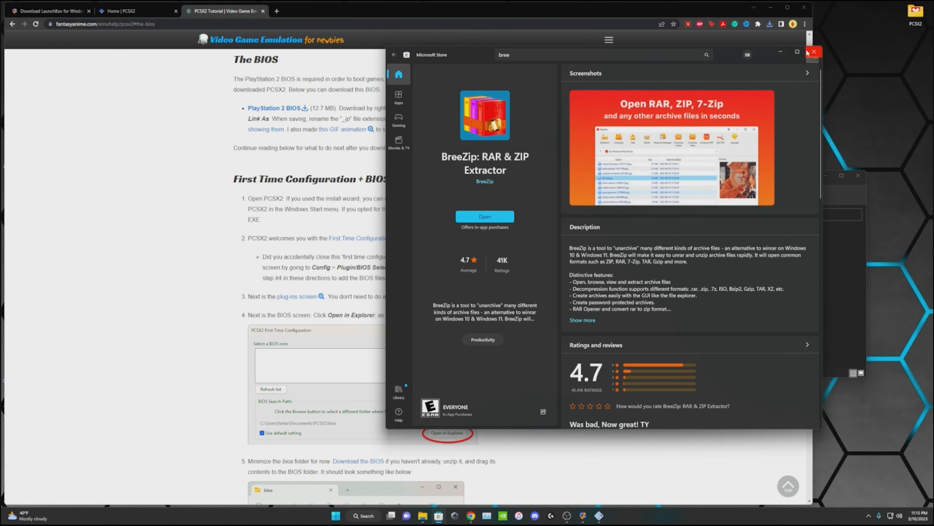
pyautogui.click(815, 51)
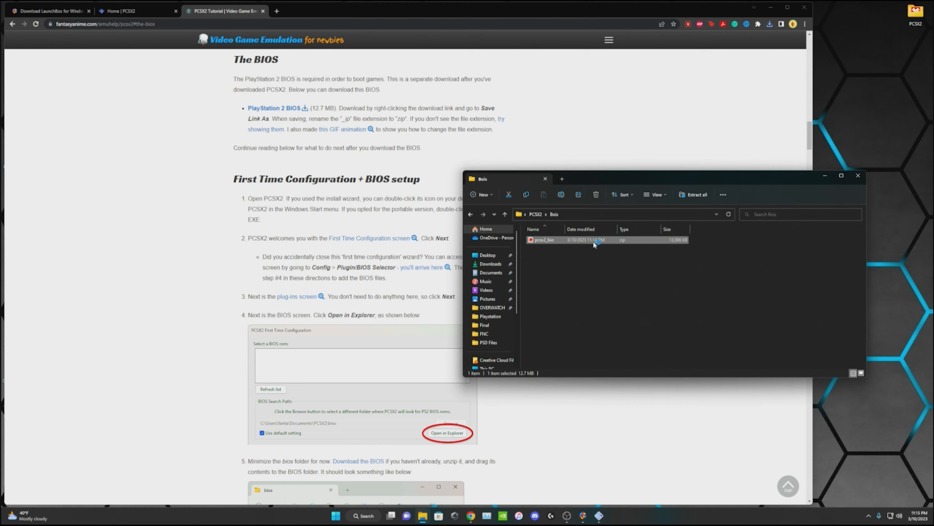
# - Extract the BIOS zip into the Bios folder with BreeZip, then close the folder window
pyautogui.doubleClick(544, 239)
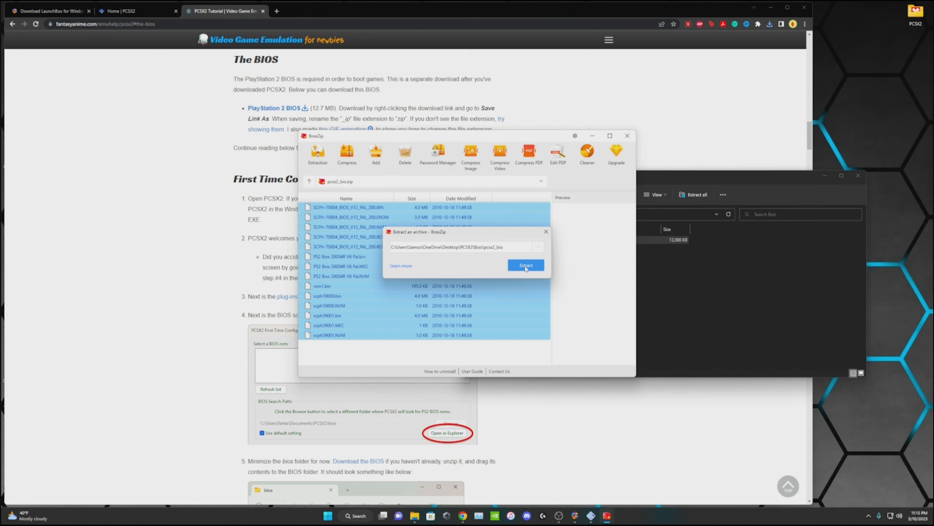
pyautogui.click(526, 264)
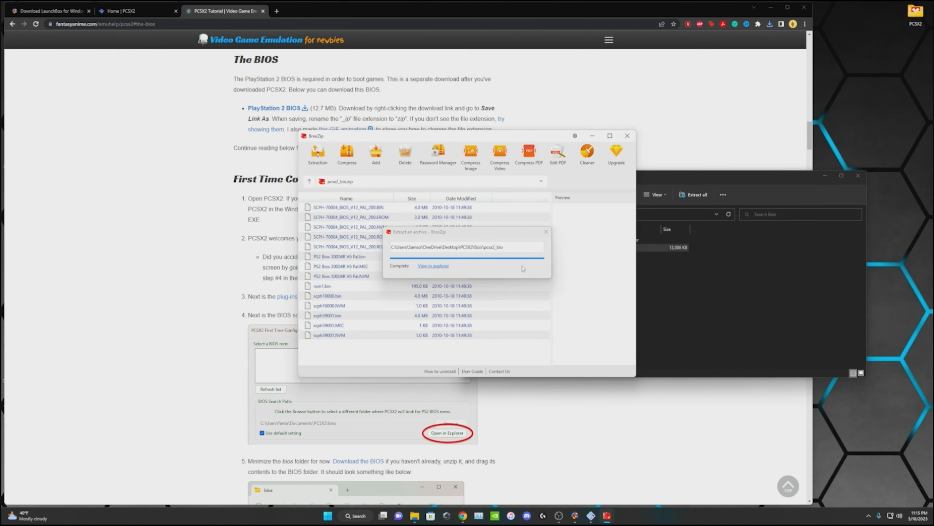
pyautogui.click(434, 266)
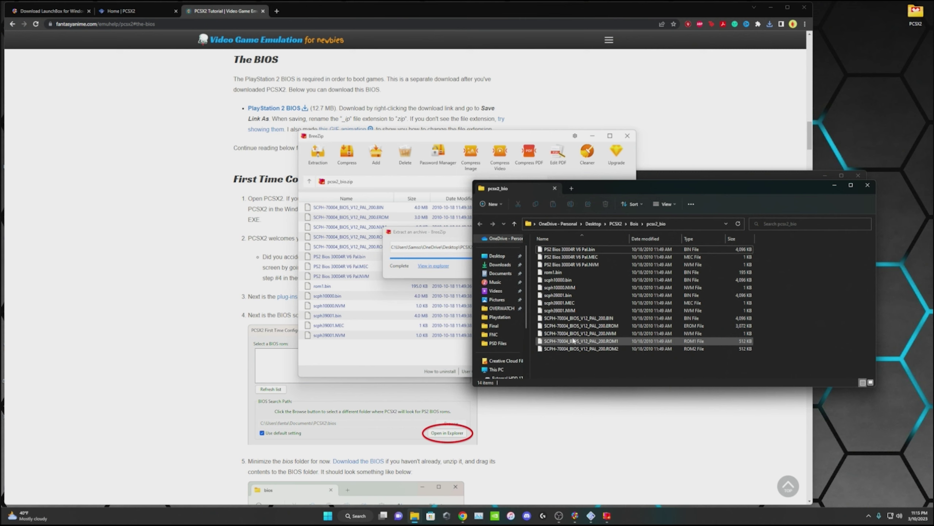
pyautogui.press('Ctrl+a')
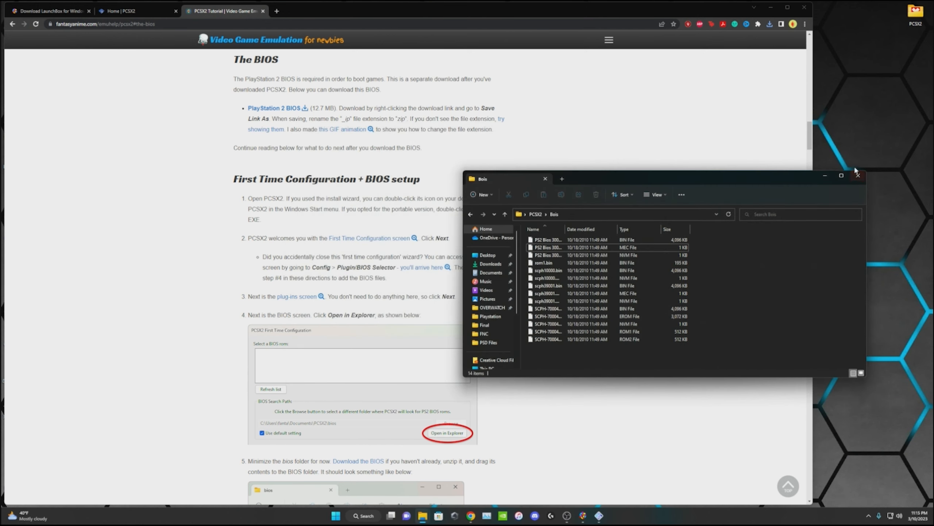
pyautogui.moveTo(859, 176)
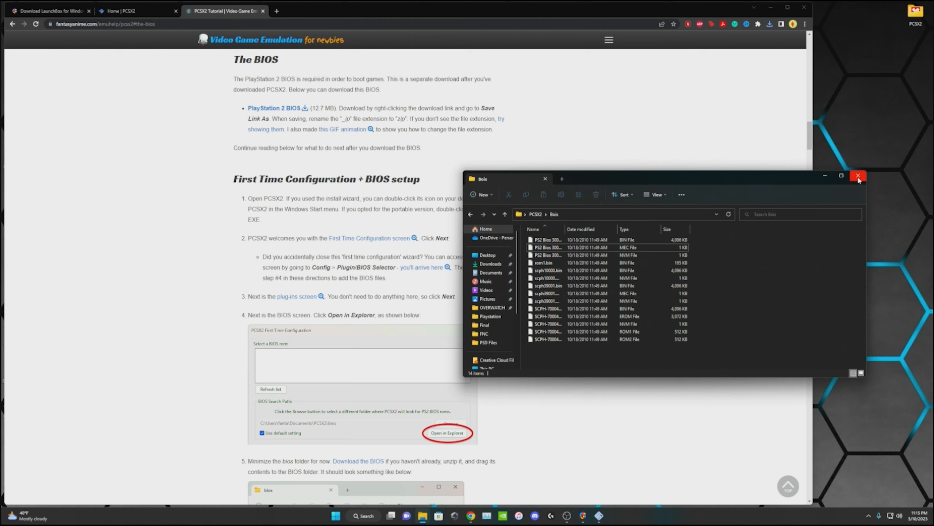
pyautogui.click(859, 176)
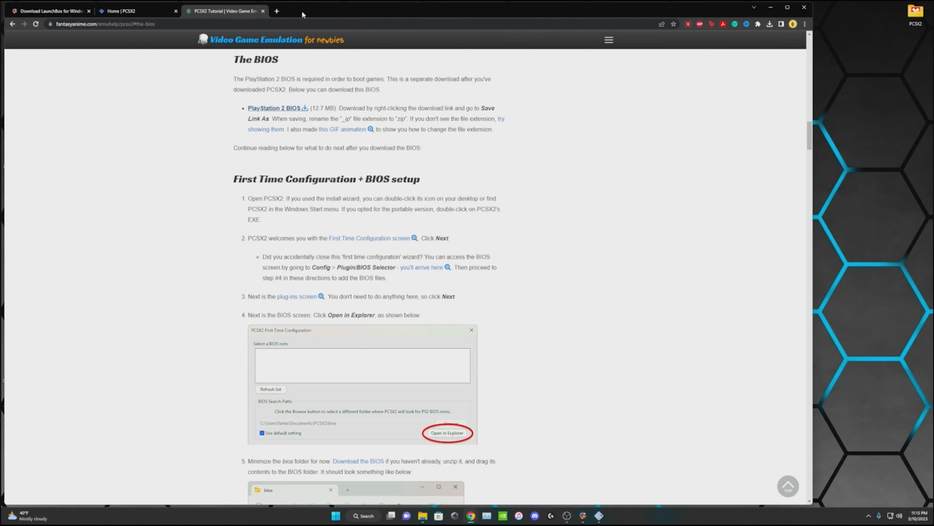
pyautogui.moveTo(534, 43)
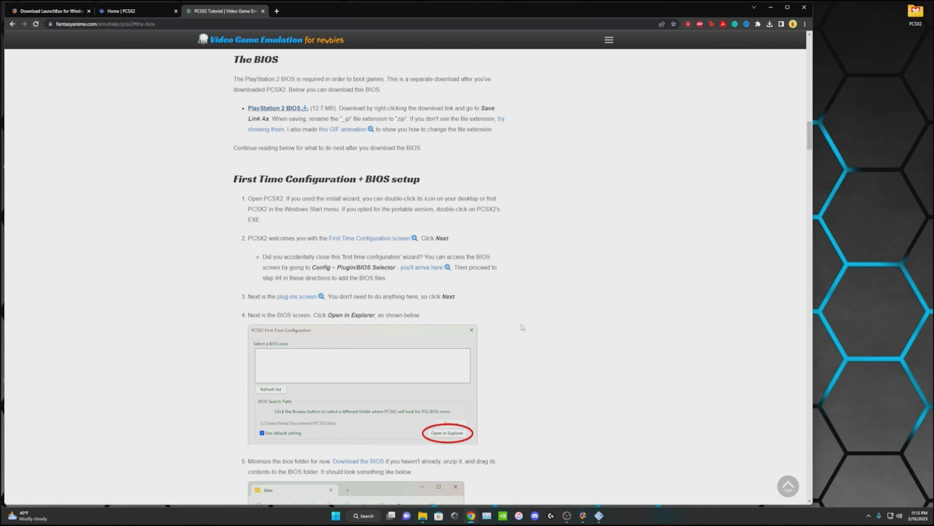
# - Point the BIOS search path to the Desktop > PCSX2 > Bios folder instead of the default
pyautogui.scroll(3)
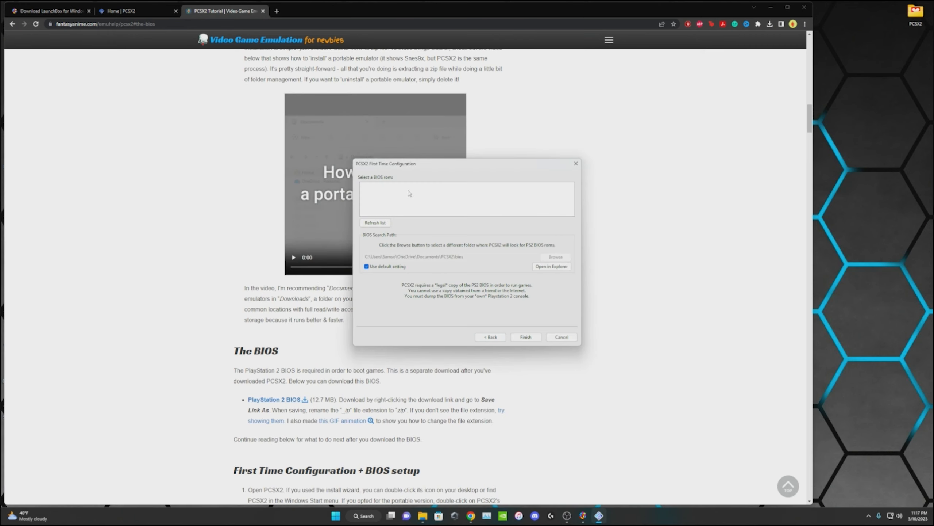
pyautogui.moveTo(405, 191)
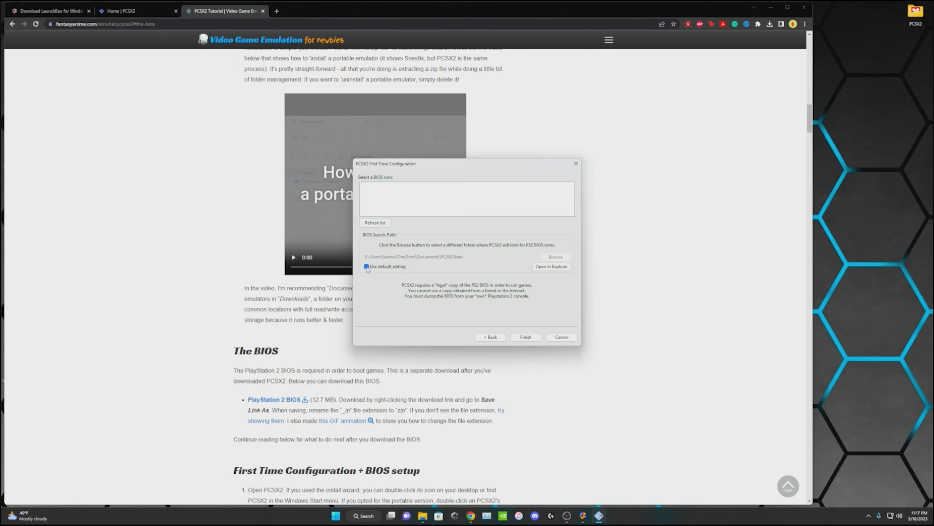
pyautogui.click(366, 267)
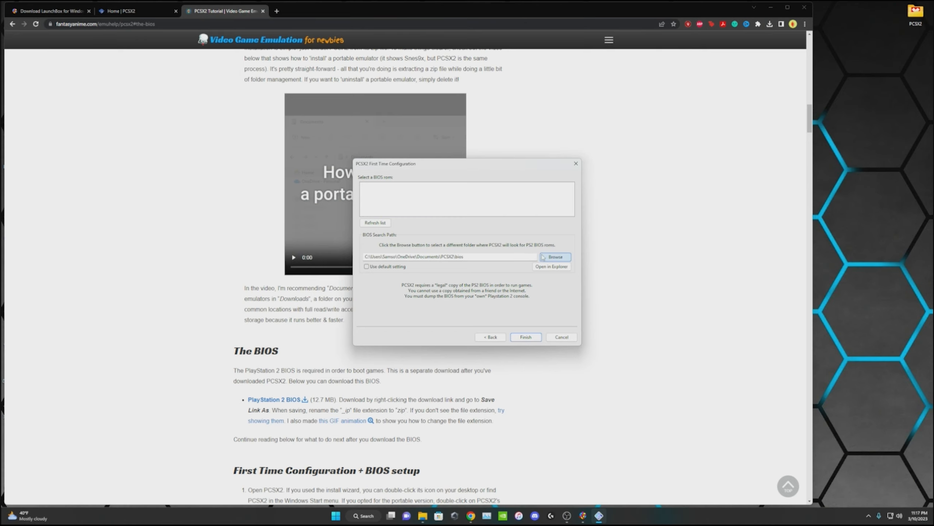
pyautogui.click(555, 257)
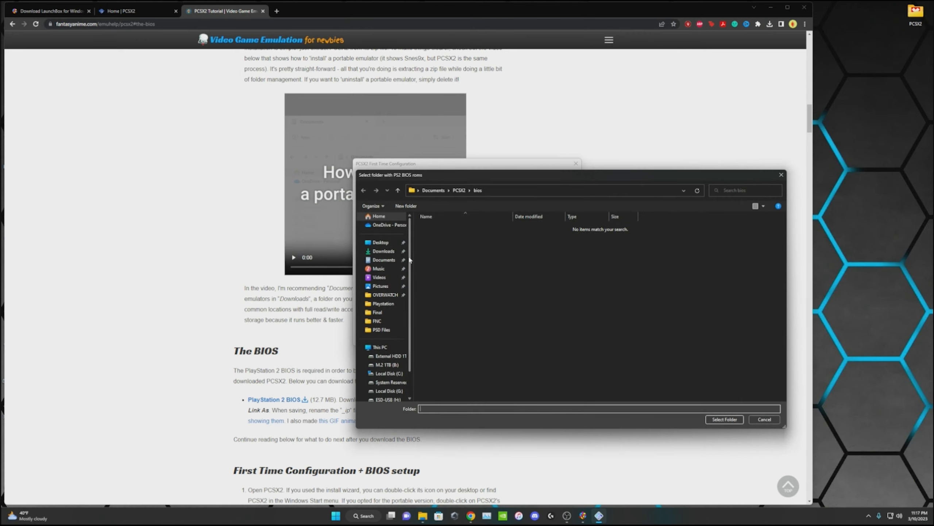
pyautogui.click(381, 242)
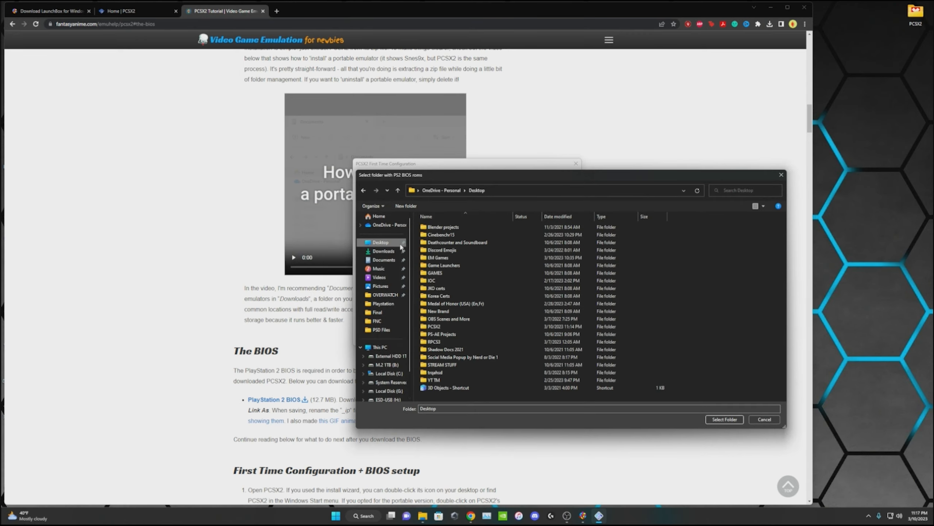
pyautogui.click(435, 326)
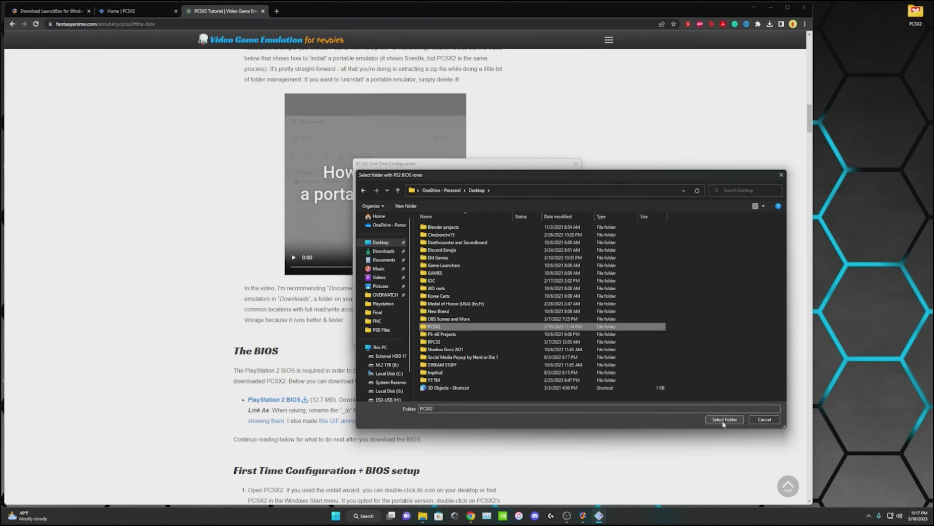
pyautogui.doubleClick(434, 326)
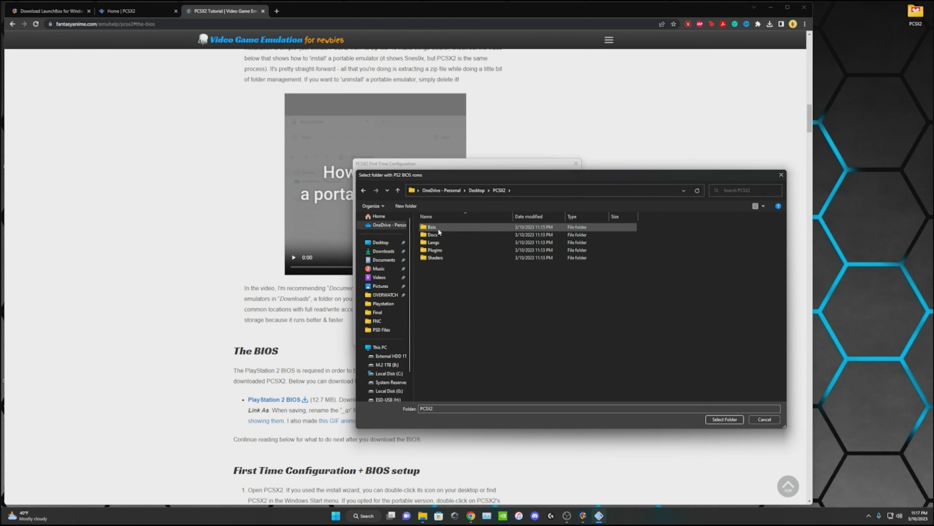
pyautogui.click(724, 419)
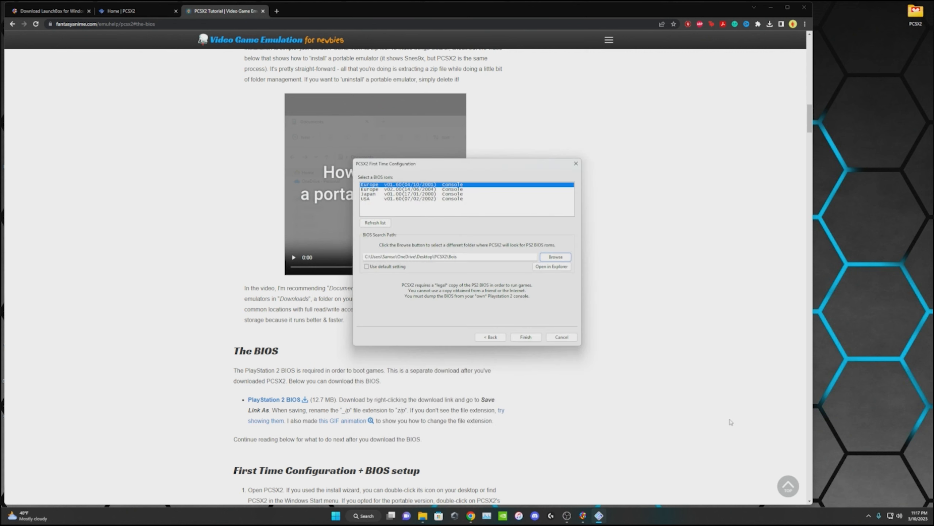
# - Choose the USA BIOS and finish first-time configuration, opening the emulator window
pyautogui.click(395, 199)
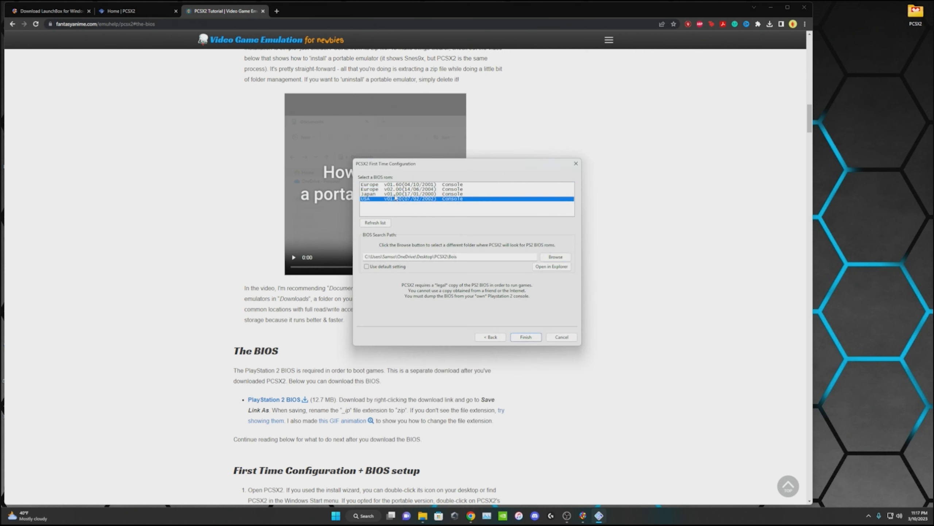
pyautogui.moveTo(520, 300)
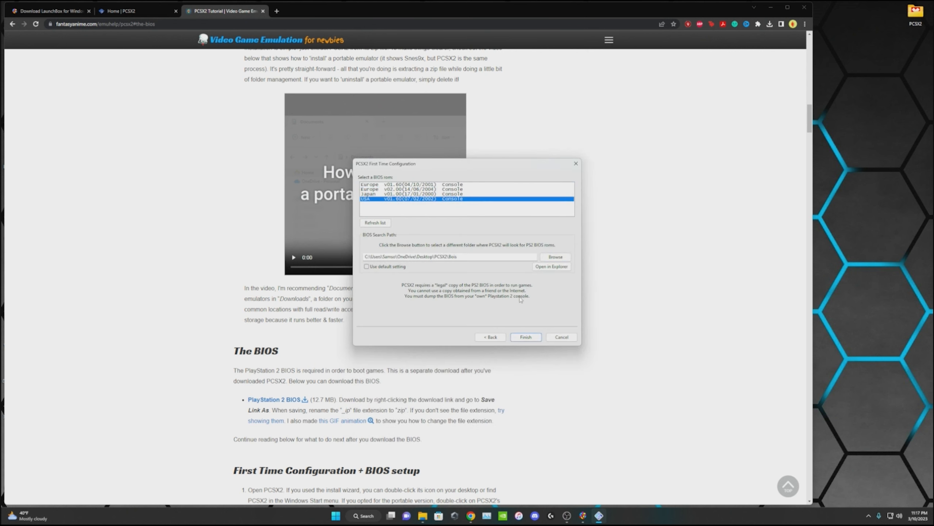
pyautogui.click(525, 337)
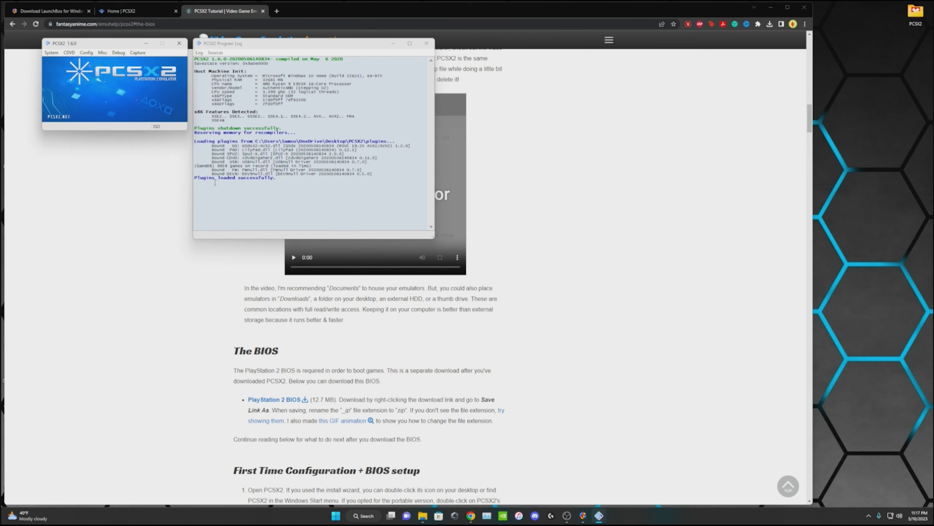
pyautogui.moveTo(383, 102)
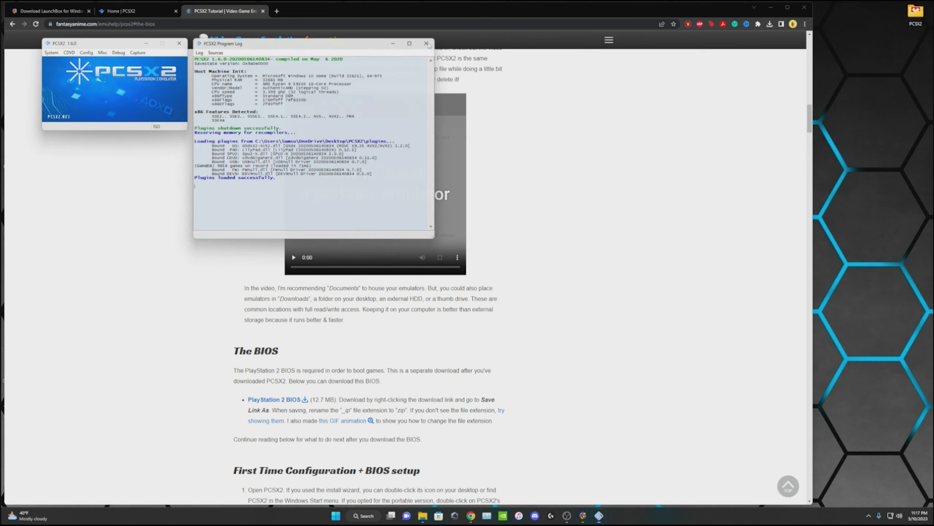
# - Close the PCSX2 emulator and program log windows, returning to the empty LaunchBox library
pyautogui.click(424, 43)
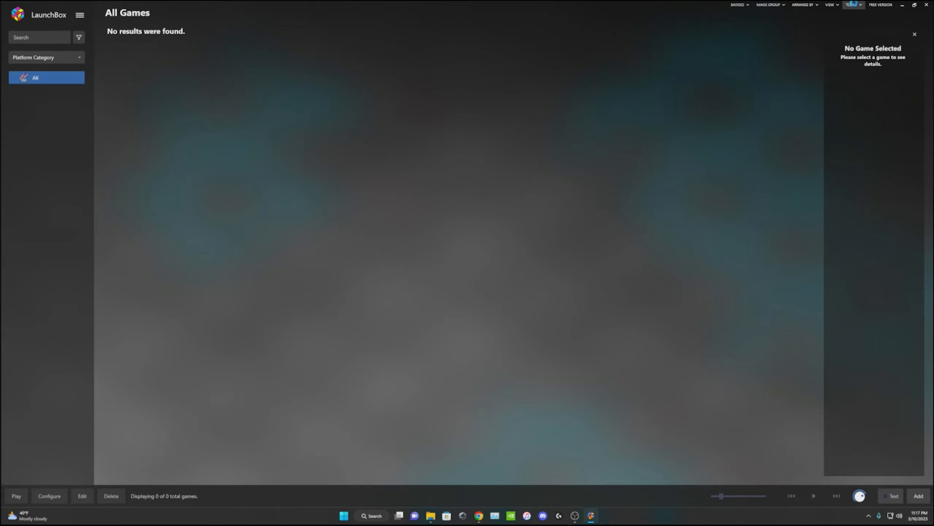
# - Add a new emulator in Manage Emulators and choose PCSX2 as its name
pyautogui.click(850, 4)
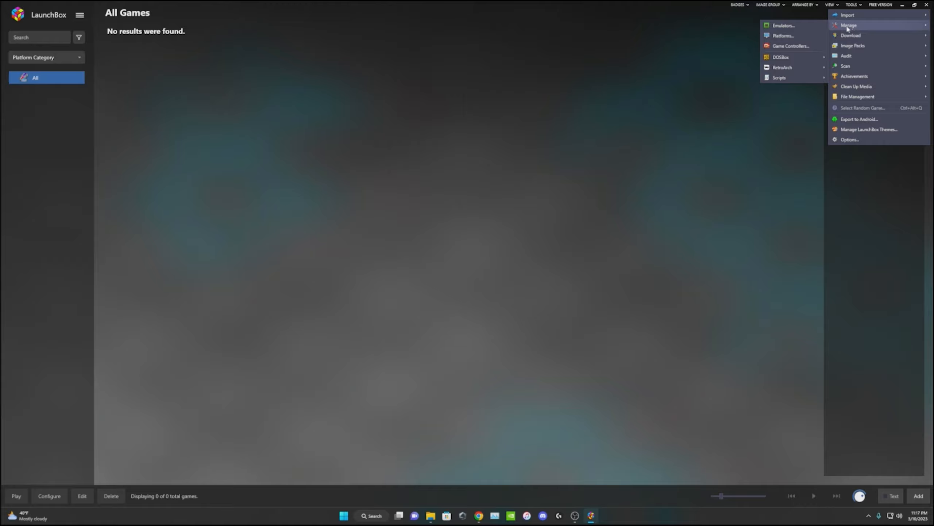
pyautogui.click(785, 25)
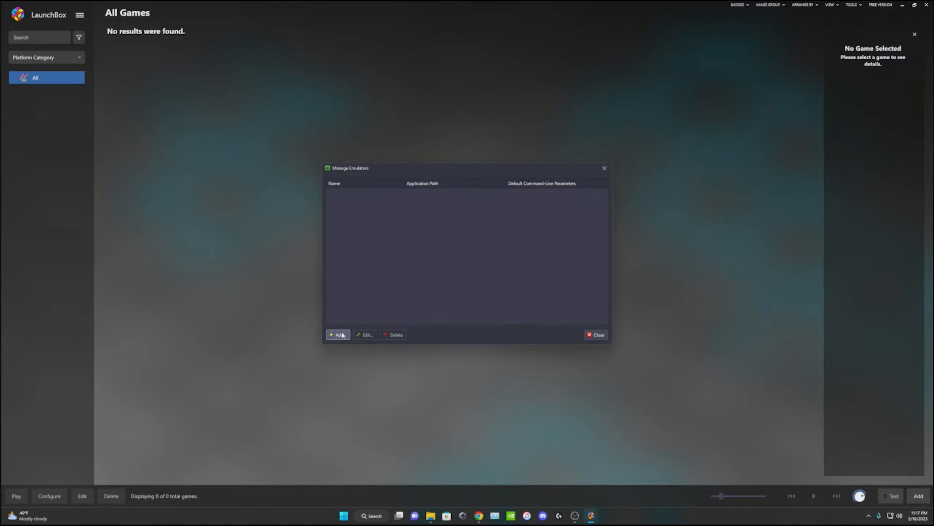
pyautogui.click(338, 334)
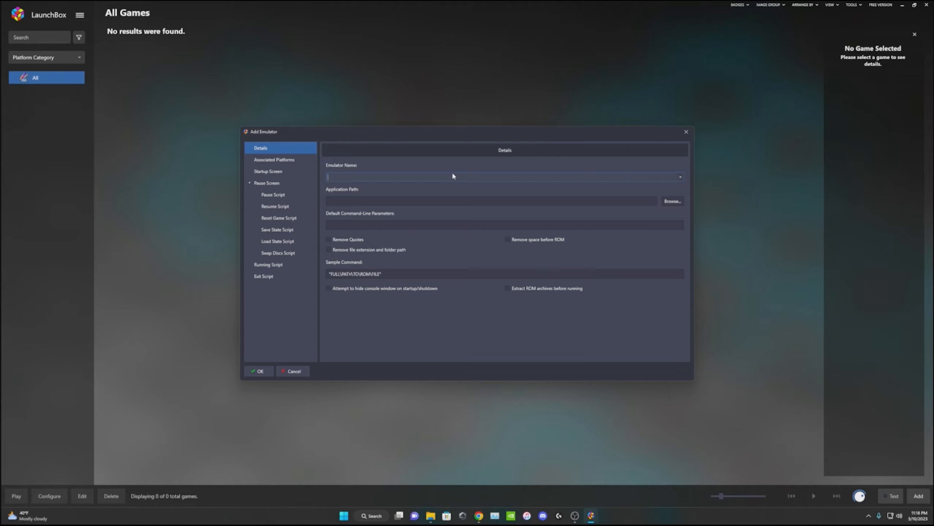
pyautogui.click(680, 177)
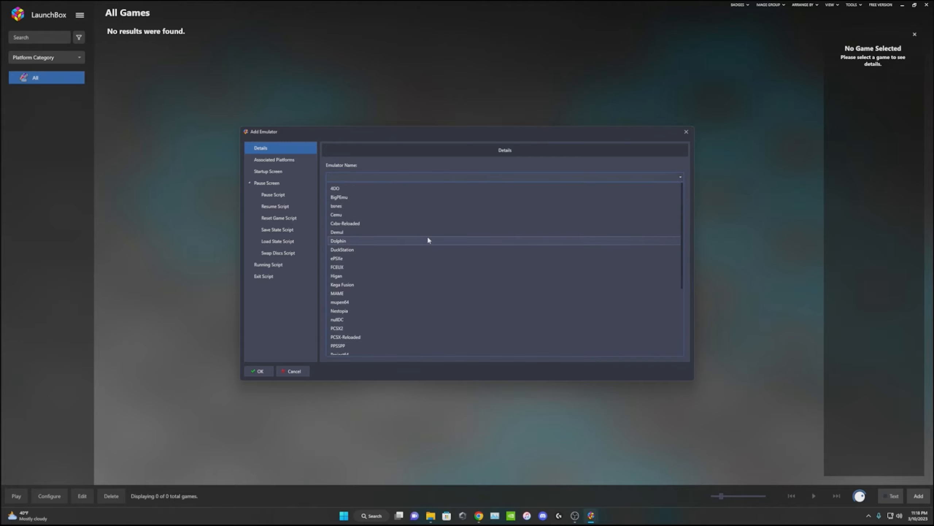
pyautogui.scroll(-3)
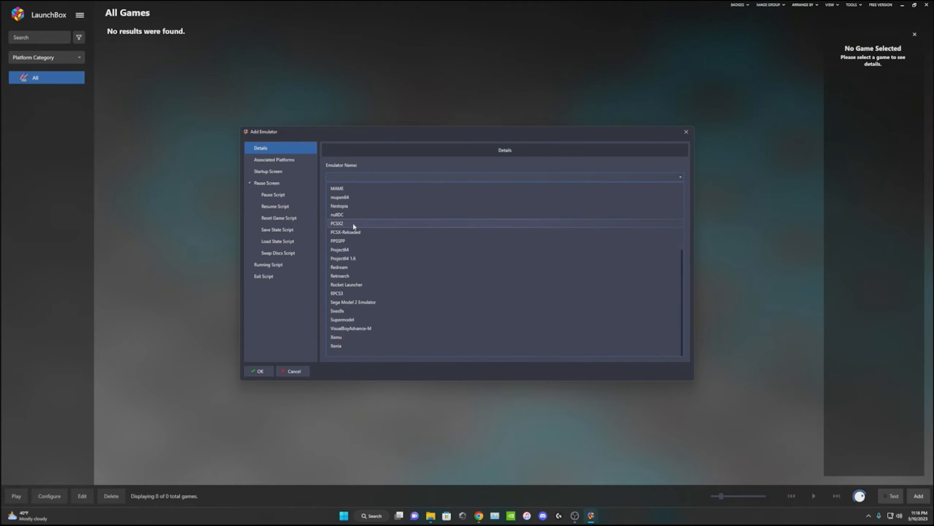
pyautogui.click(334, 224)
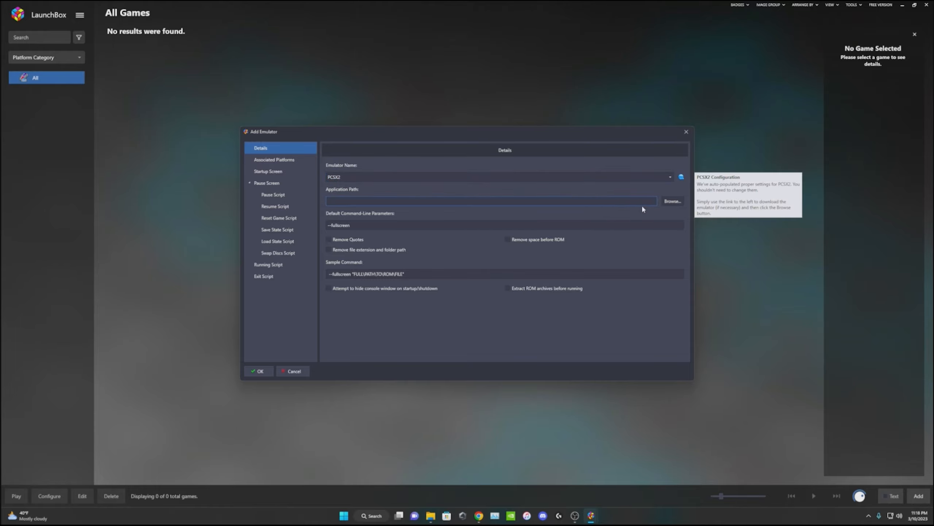
# - Point the emulator at pcsx2.exe with the --fullscreen parameter, save it and leave the manager
pyautogui.click(672, 201)
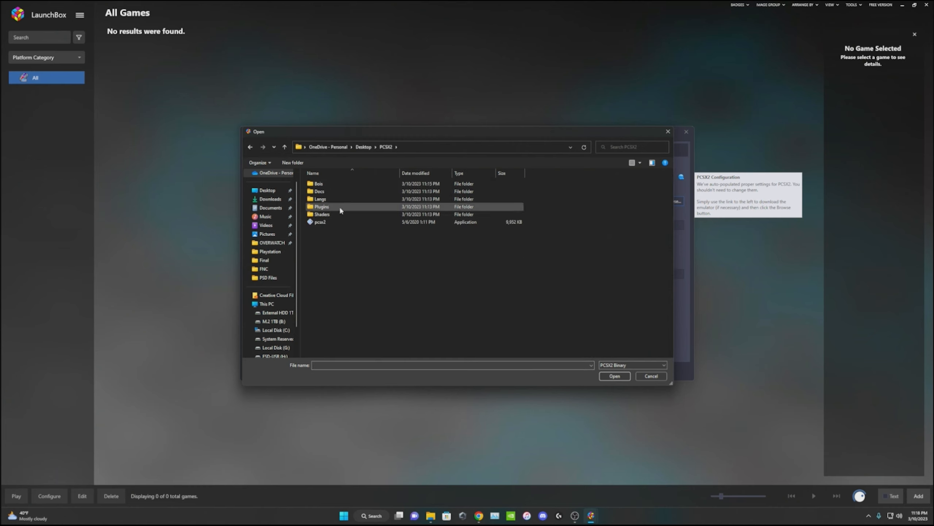
pyautogui.click(319, 222)
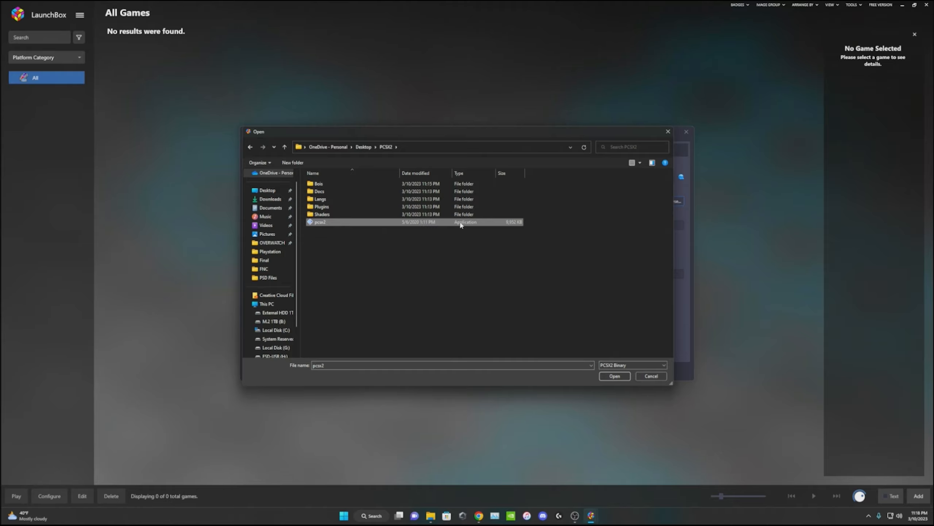
pyautogui.click(614, 376)
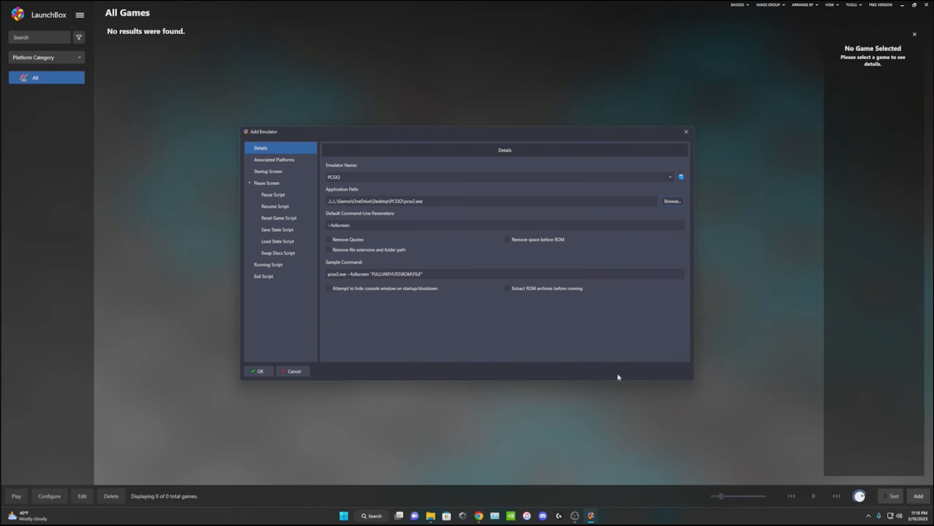
pyautogui.moveTo(369, 238)
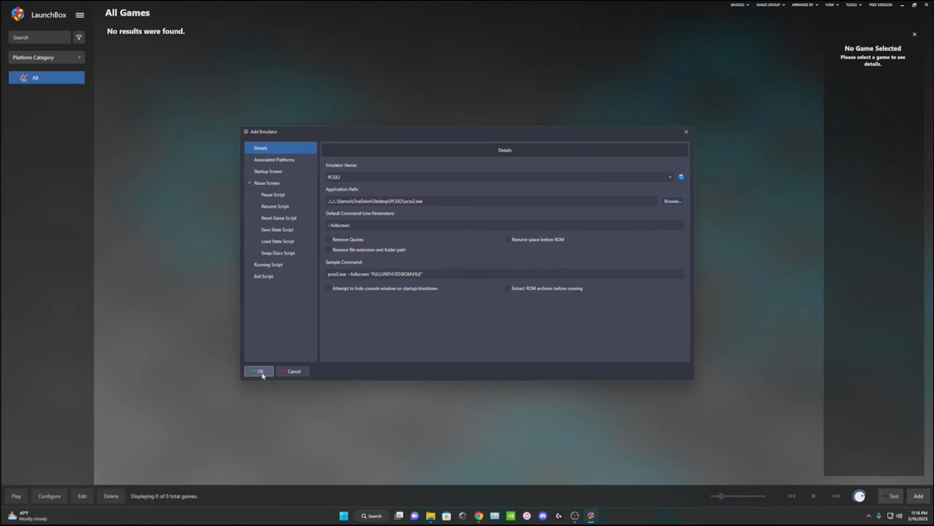
pyautogui.click(258, 371)
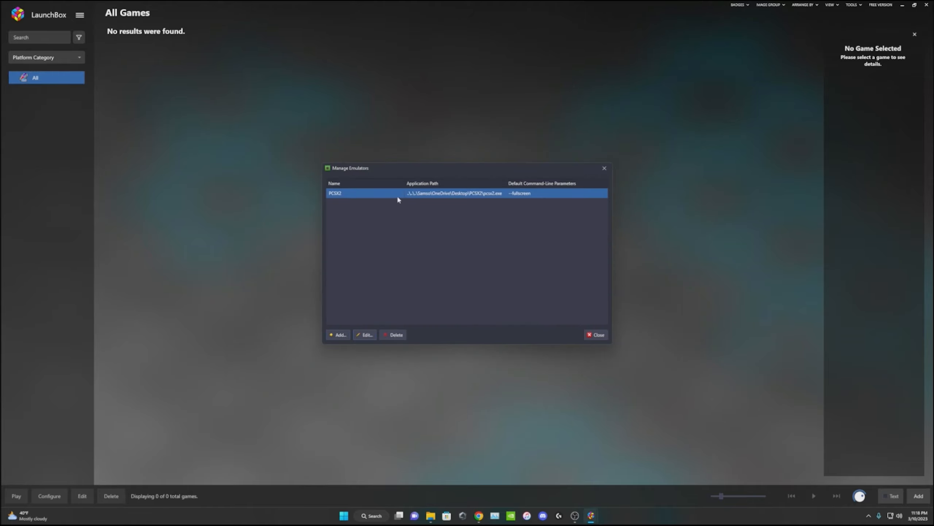
pyautogui.moveTo(377, 201)
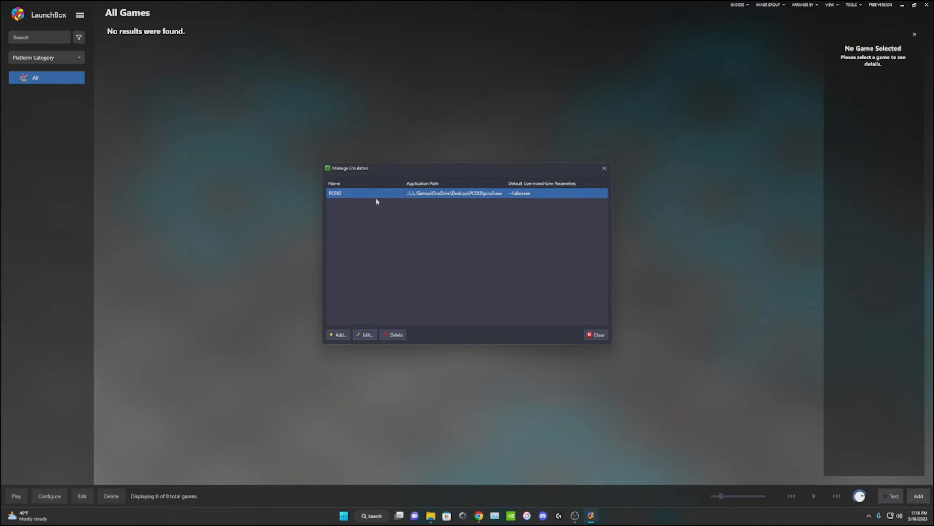
pyautogui.moveTo(559, 171)
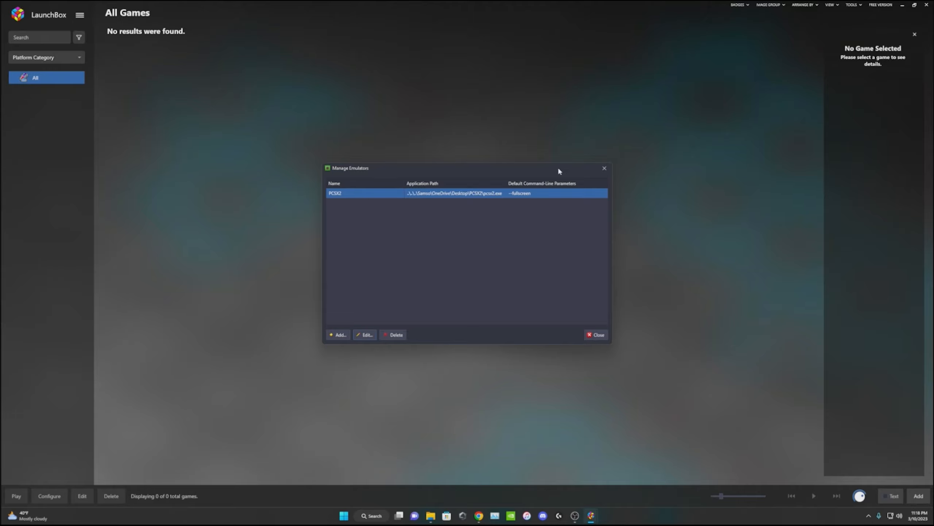
pyautogui.moveTo(604, 169)
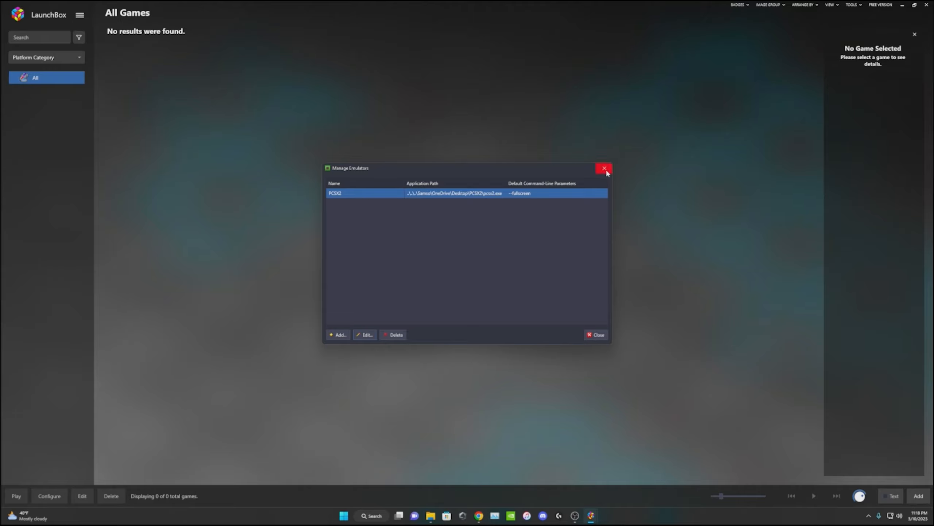
pyautogui.click(604, 168)
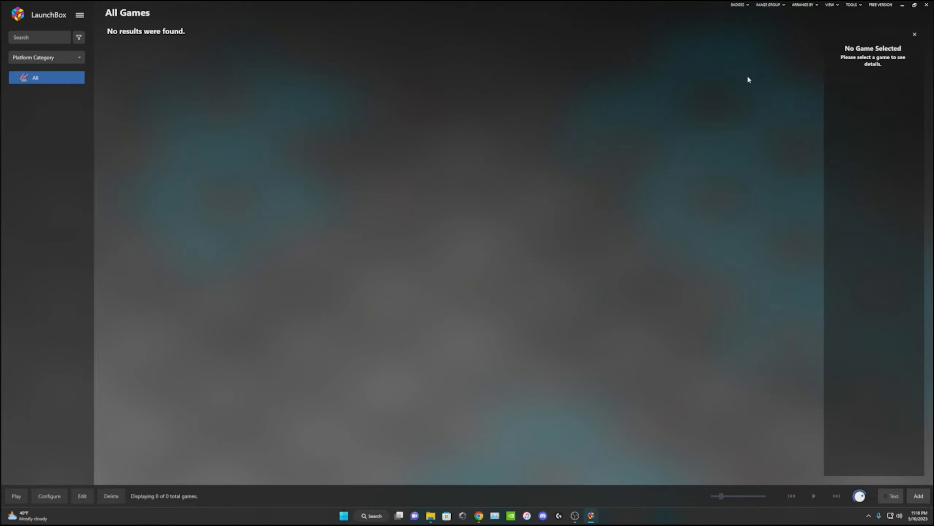
# - Start the ROM Files import wizard and choose to add individual files
pyautogui.click(853, 5)
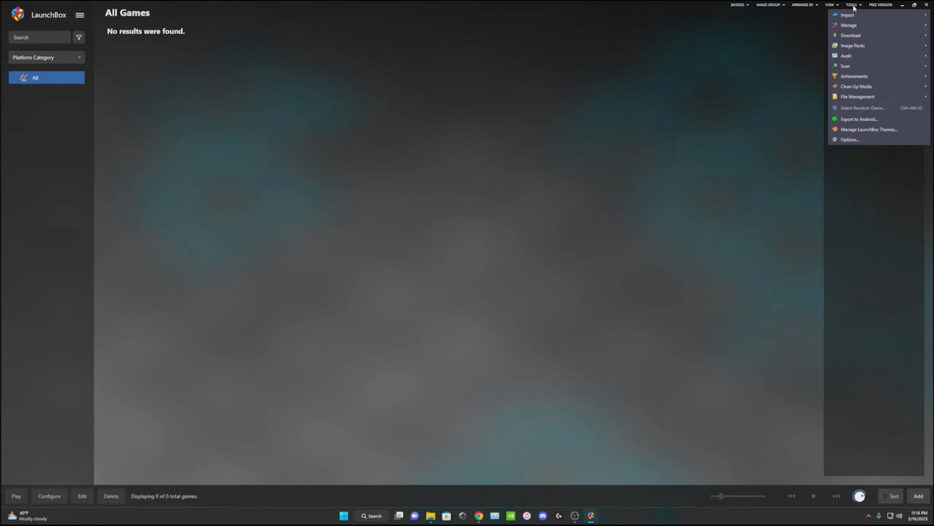
pyautogui.click(848, 15)
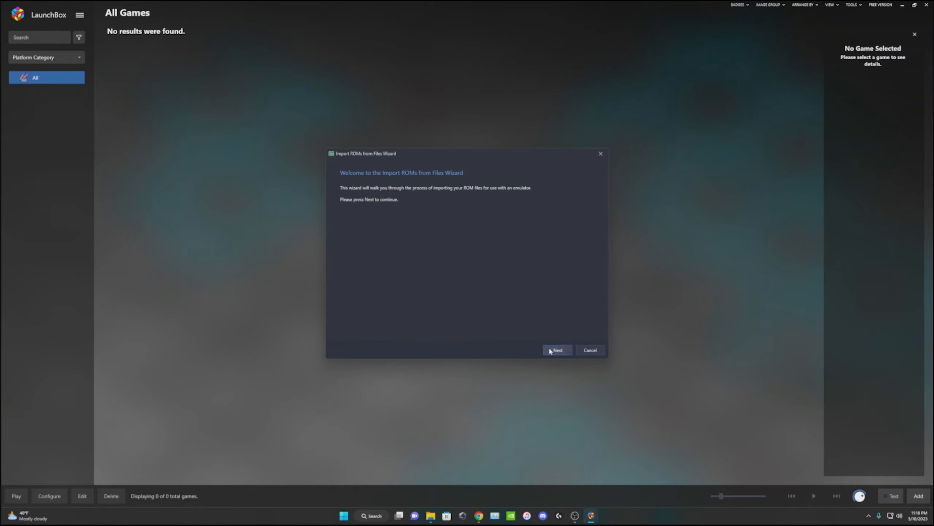
pyautogui.click(558, 350)
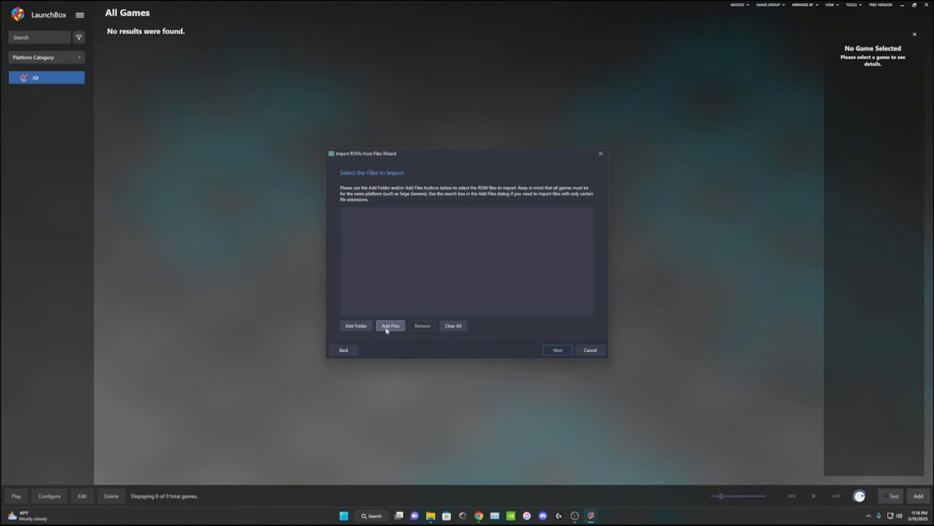
pyautogui.click(390, 326)
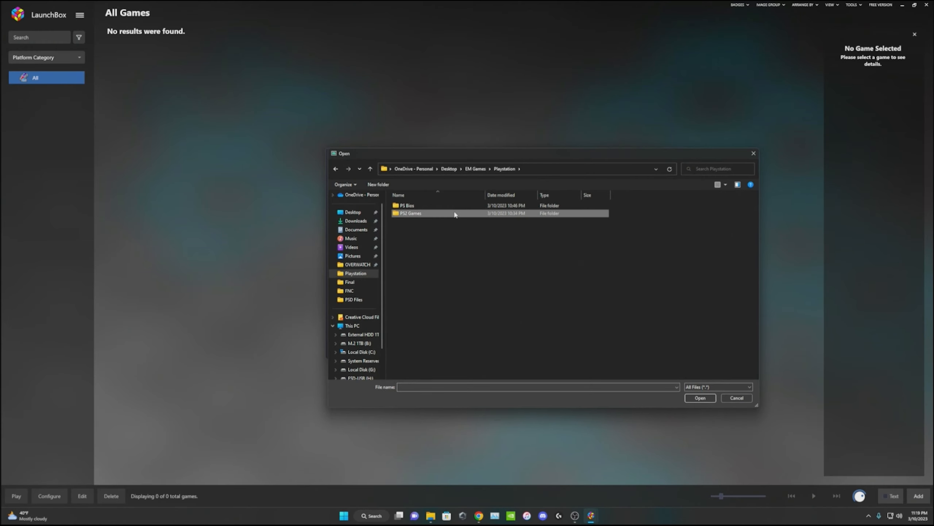
# - Queue the Midnight Club 3 - DUB Edition Remix (USA) ISO from PS2 Games and continue to platform selection
pyautogui.doubleClick(410, 212)
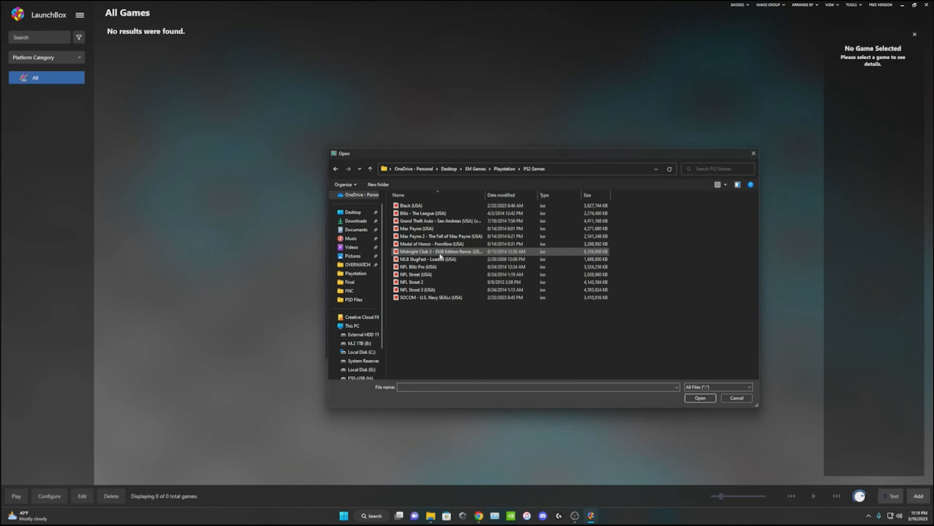
pyautogui.click(700, 397)
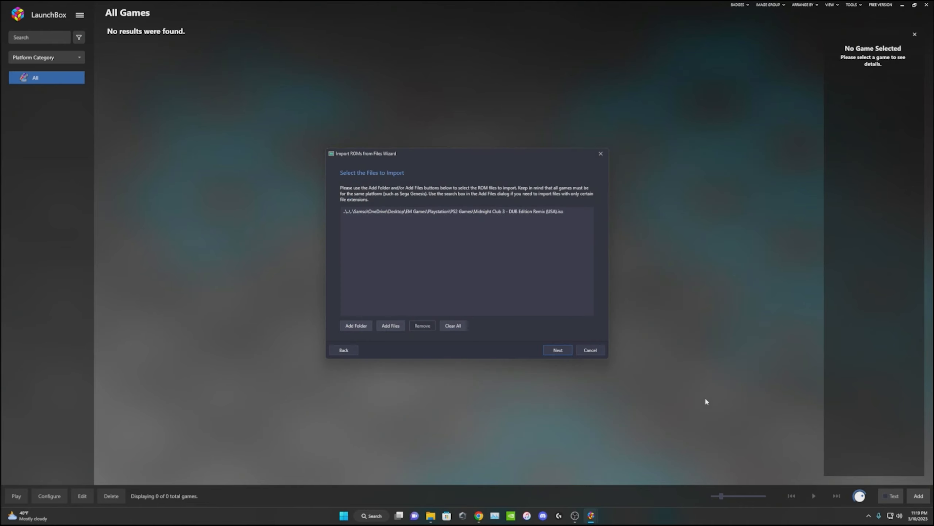
pyautogui.moveTo(456, 298)
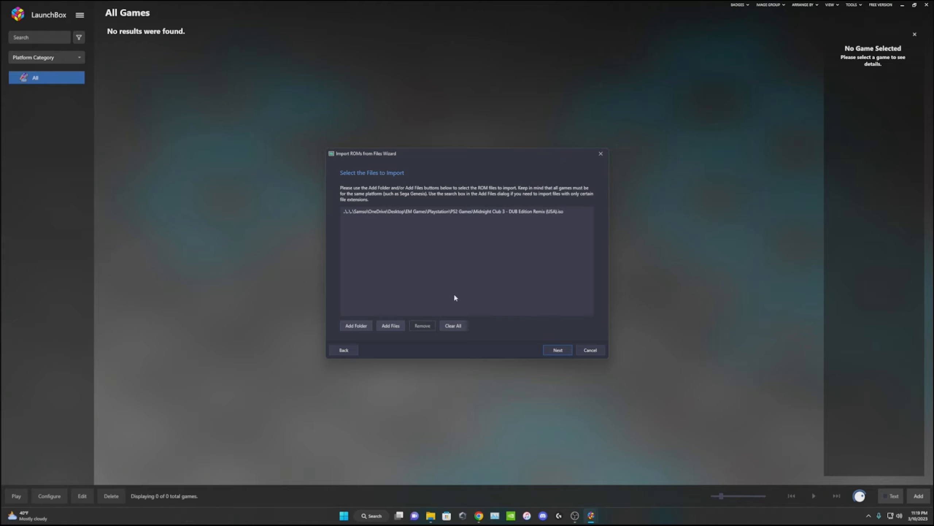
pyautogui.click(505, 212)
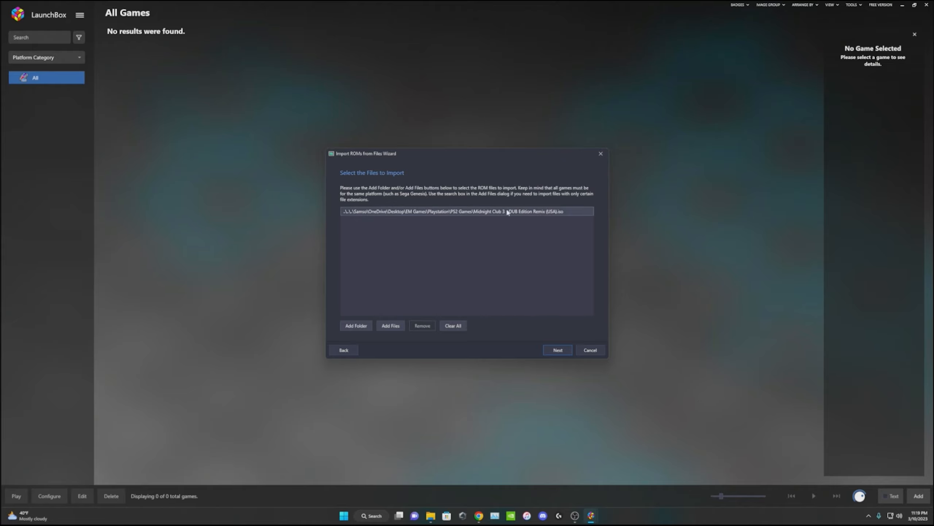
pyautogui.click(558, 350)
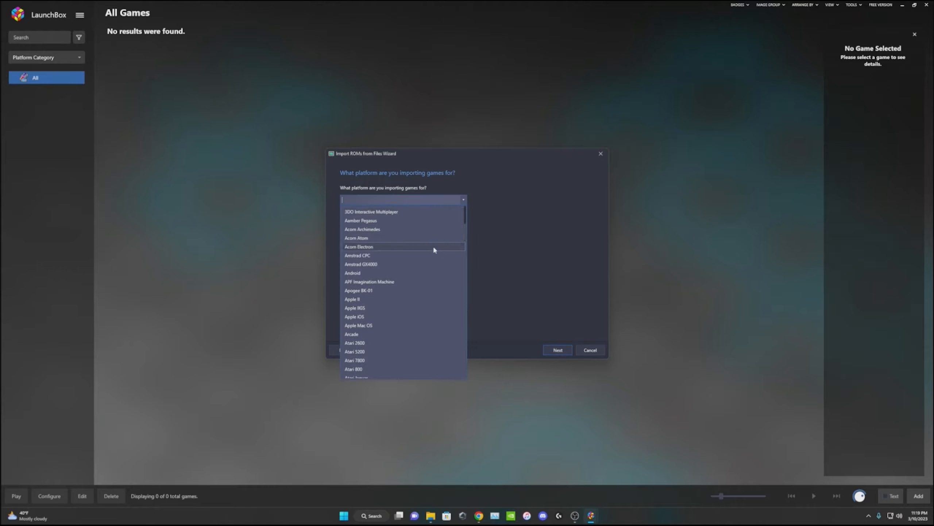
pyautogui.moveTo(469, 238)
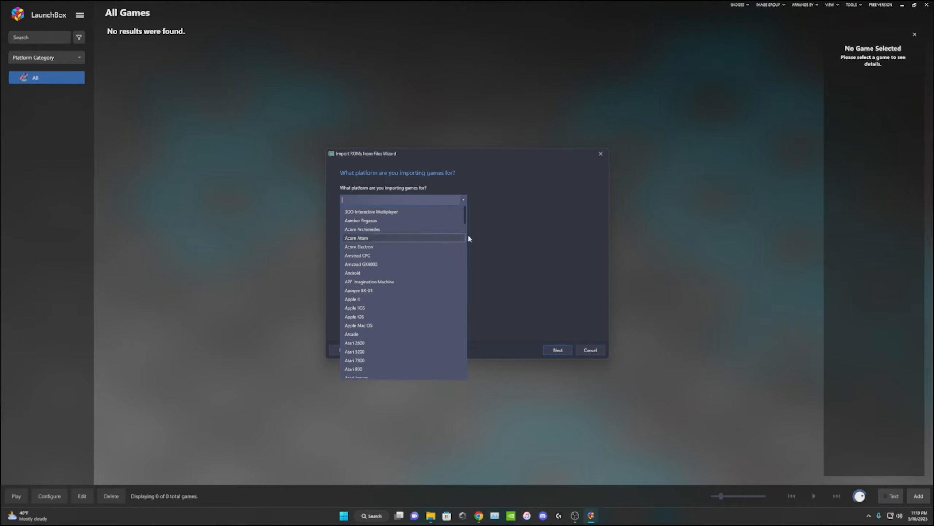
pyautogui.moveTo(393, 231)
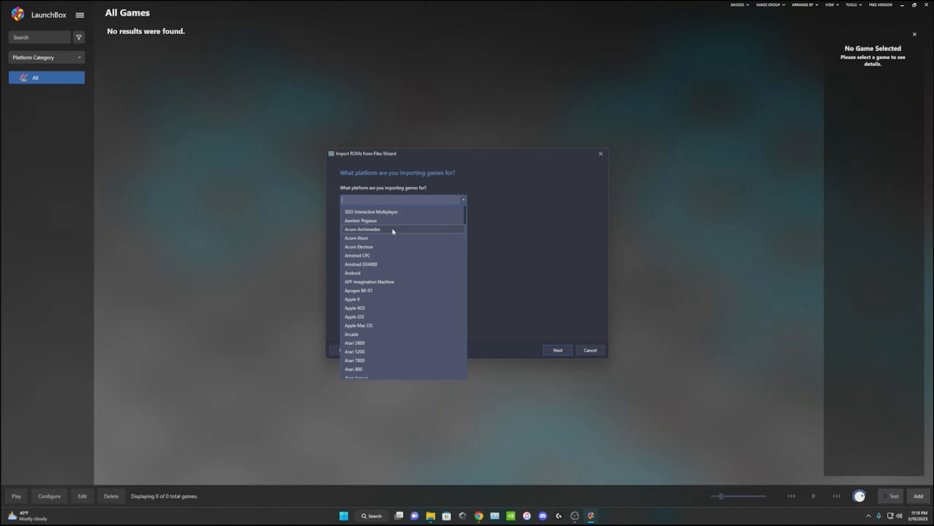
# - Set the import platform to Sony Playstation 2
pyautogui.scroll(-3)
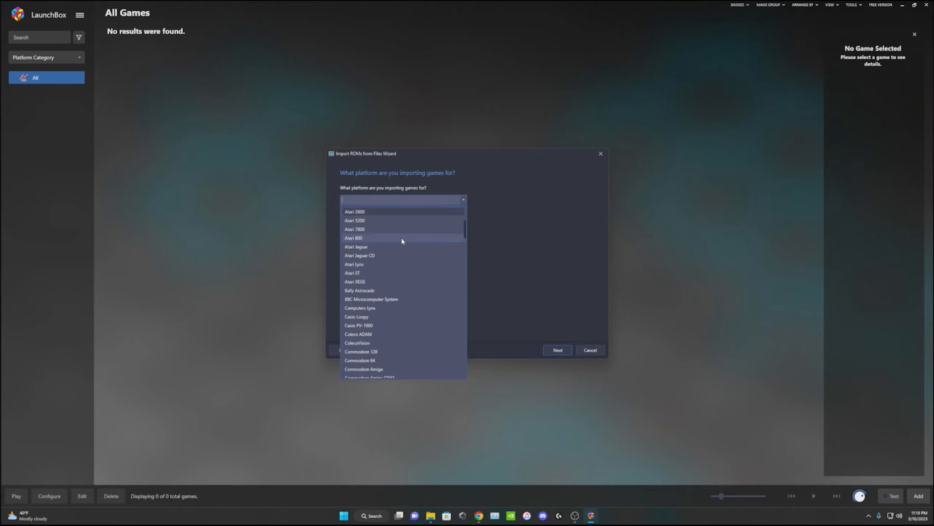
pyautogui.scroll(-3)
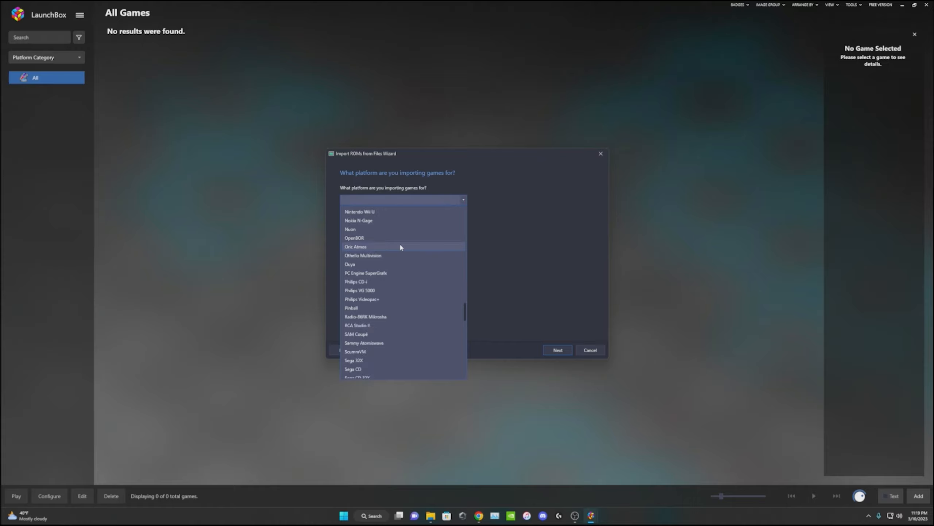
pyautogui.scroll(-3)
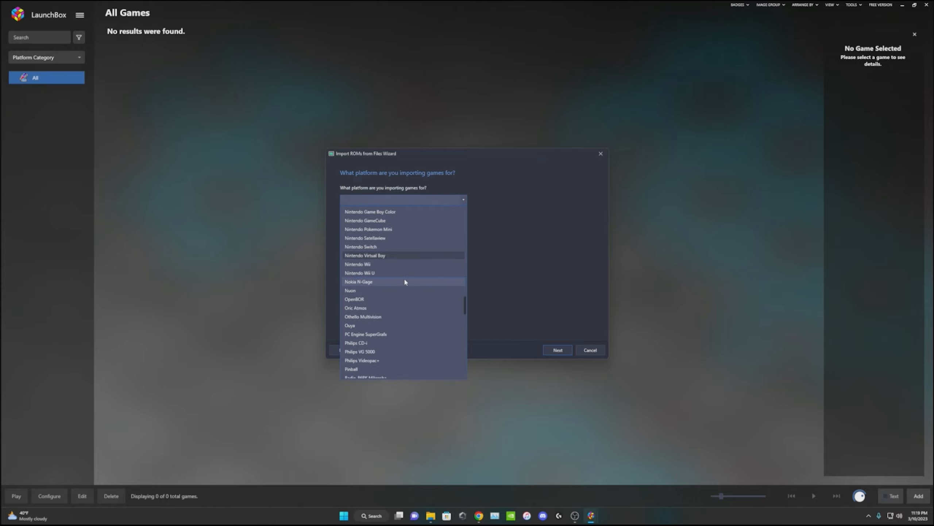
pyautogui.scroll(-3)
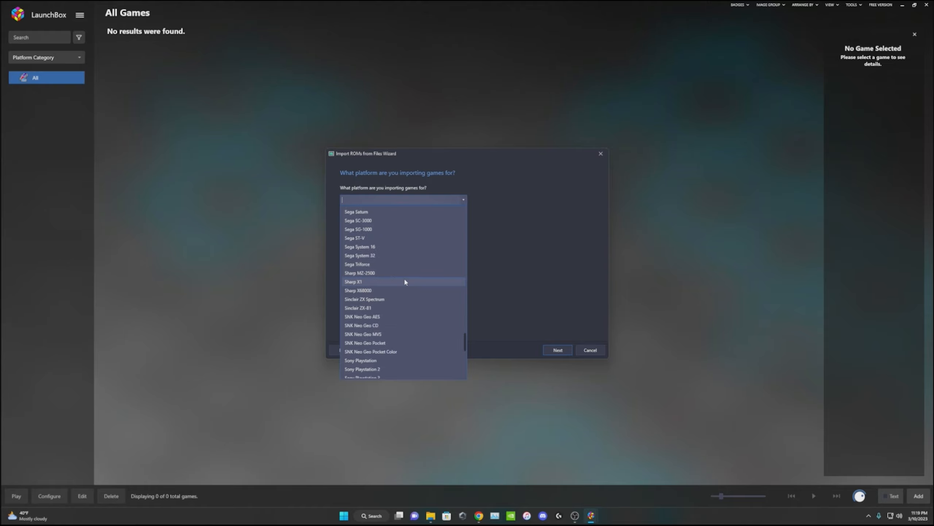
pyautogui.click(362, 368)
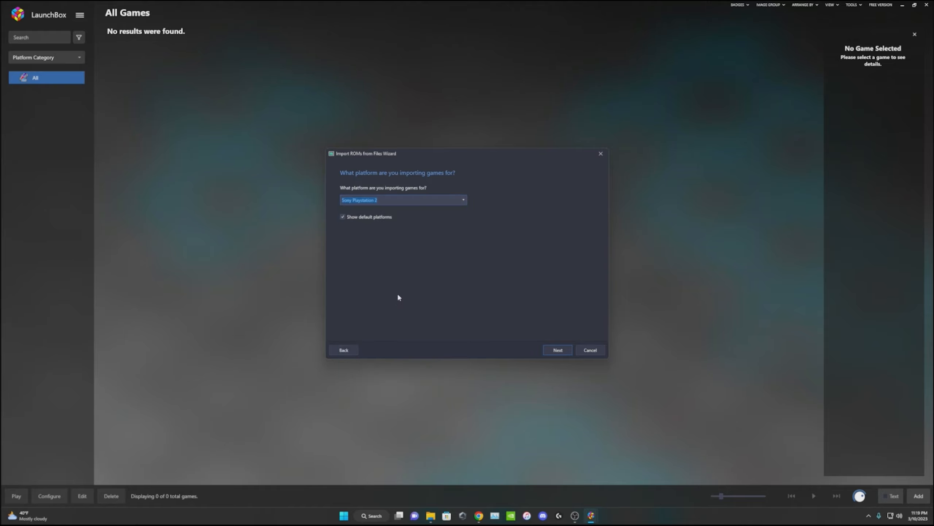
pyautogui.click(558, 350)
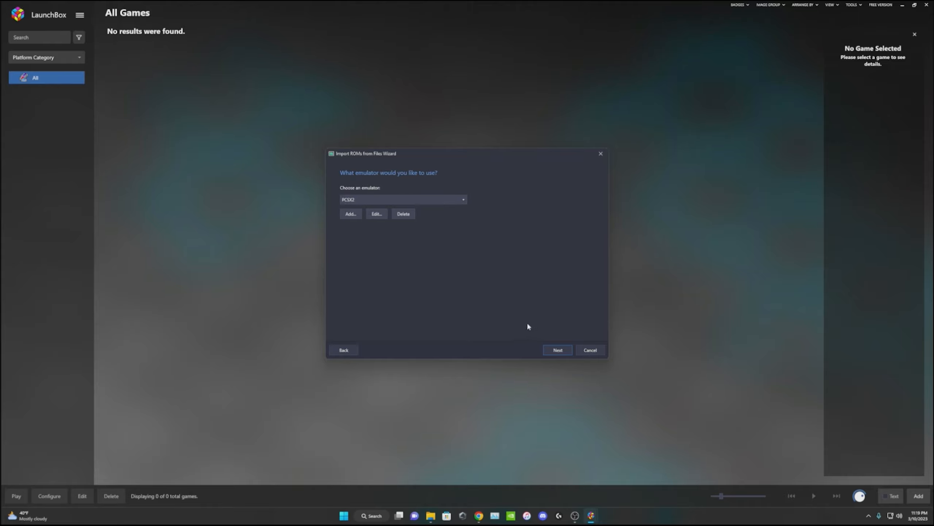
# - Keep PCSX2 as emulator with metadata lookup and default image downloads, reaching the EmuMovies step
pyautogui.click(558, 350)
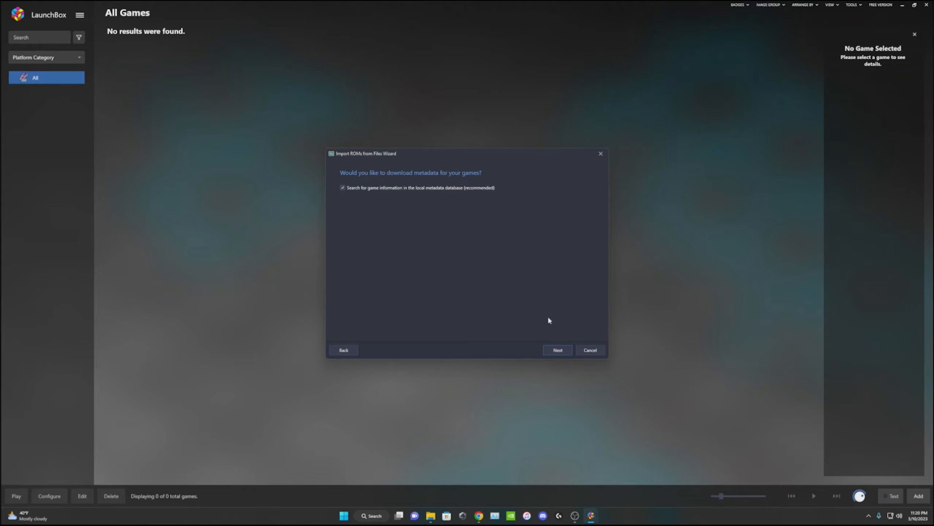
pyautogui.click(558, 349)
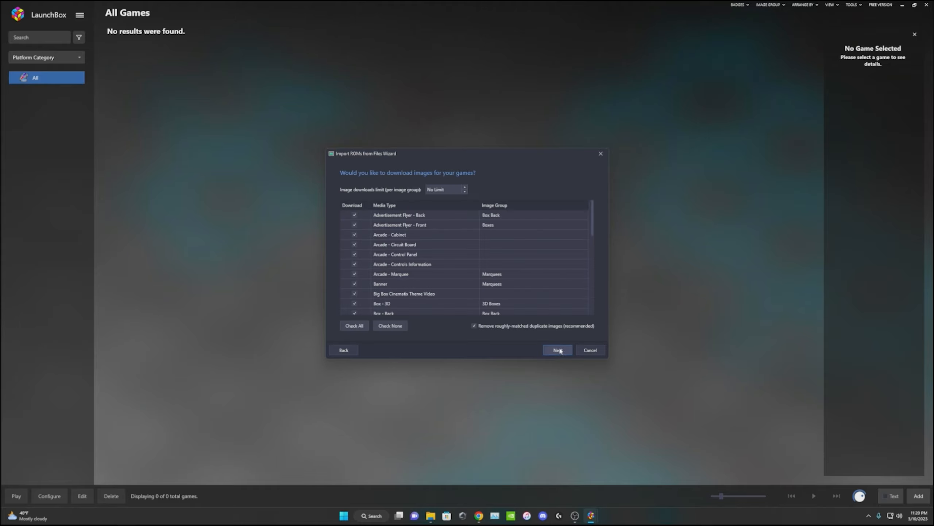
pyautogui.click(558, 350)
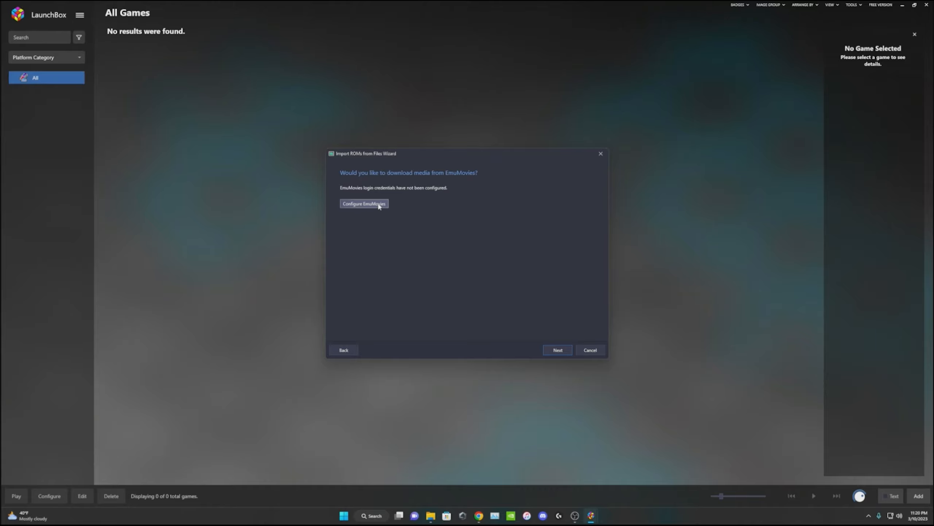
# - Enter and verify the EmuMovies user ID and password, then save the login
pyautogui.click(363, 203)
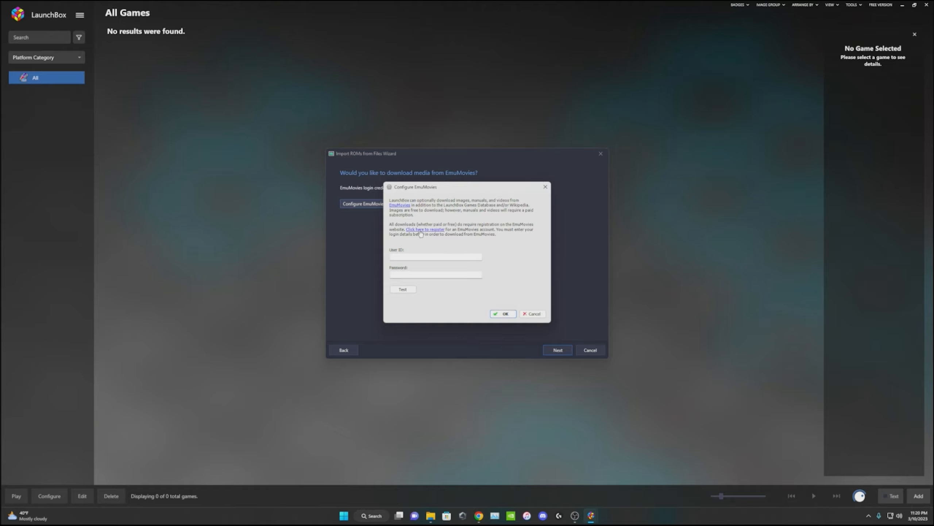
pyautogui.click(436, 257)
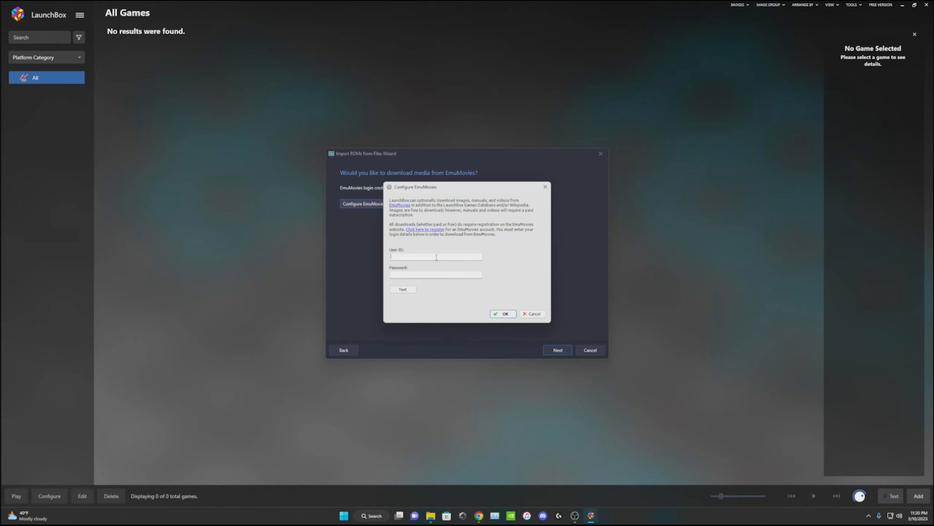
pyautogui.click(403, 289)
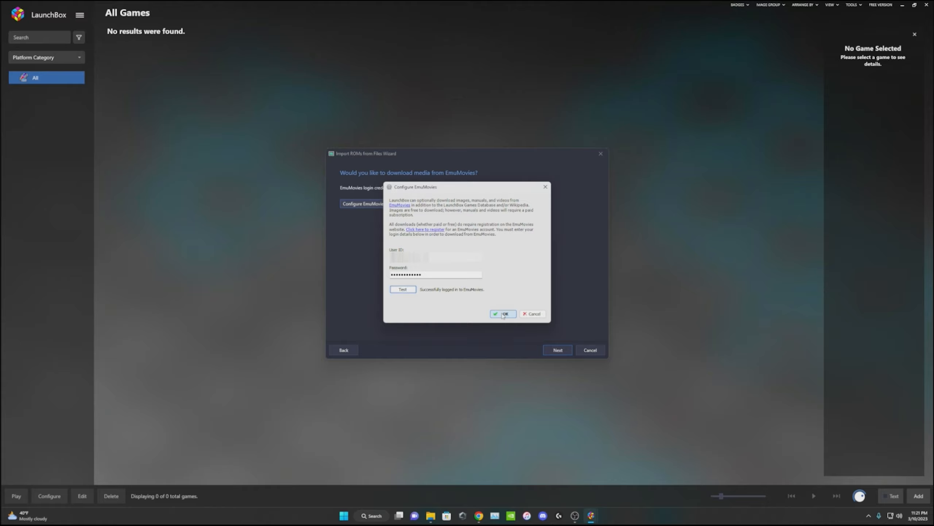
pyautogui.click(503, 313)
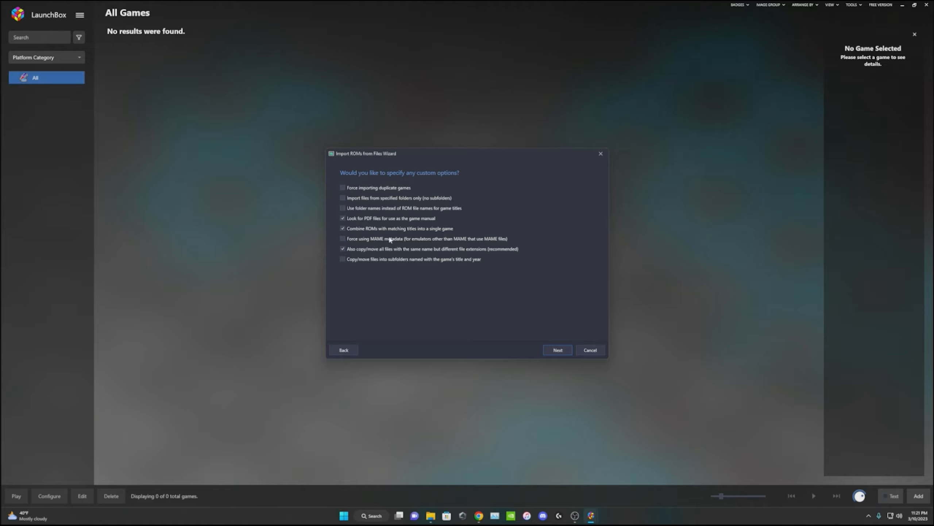
# - Keep default import options and finish importing Midnight Club 3: DUB Edition Remix
pyautogui.click(558, 349)
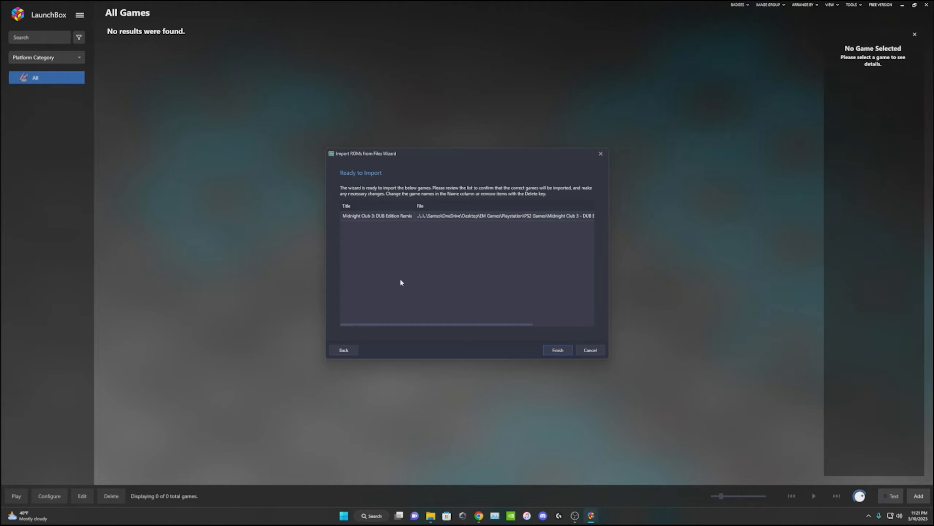
pyautogui.click(558, 350)
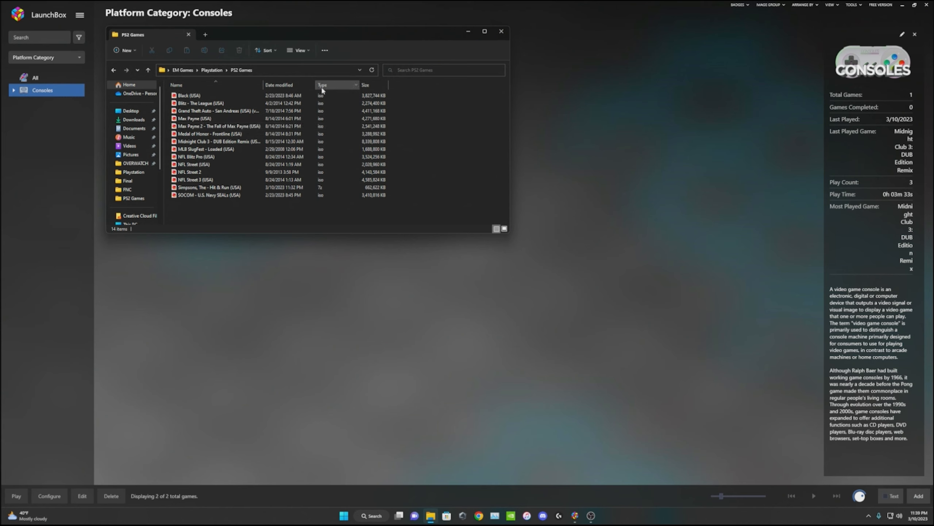
# - Open the Simpsons, The - Hit & Run (USA) 7z archive in BreeZip
pyautogui.click(216, 125)
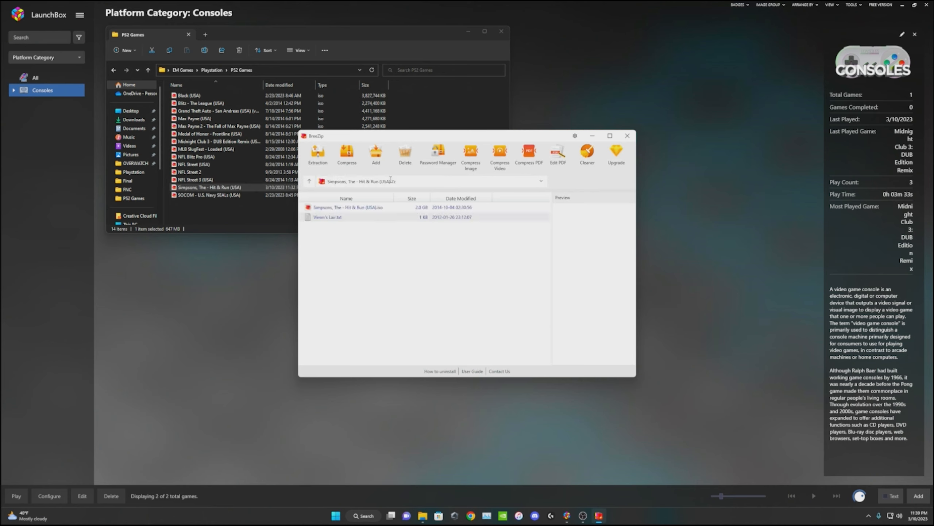
# - Extract the Simpsons Hit & Run ISO to PS2 Games, delete the extra empty folder and close BreeZip
pyautogui.click(360, 207)
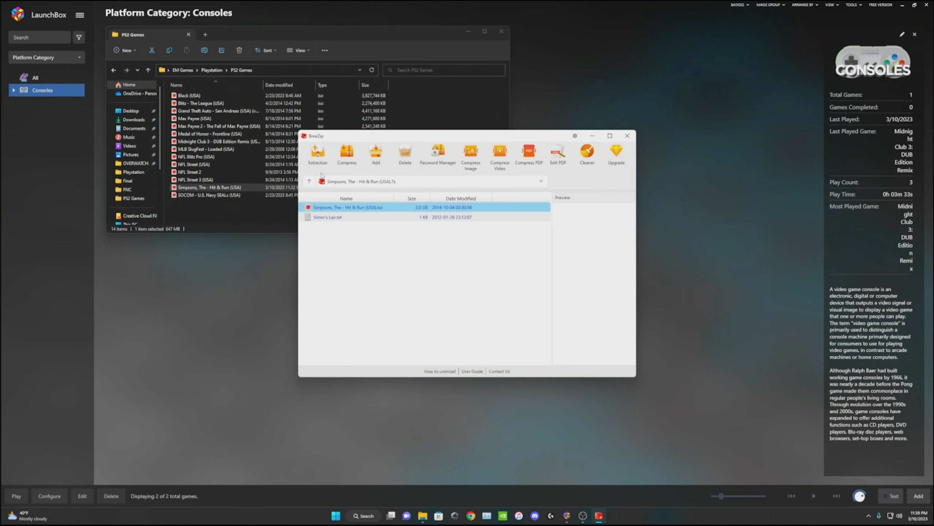
pyautogui.click(318, 153)
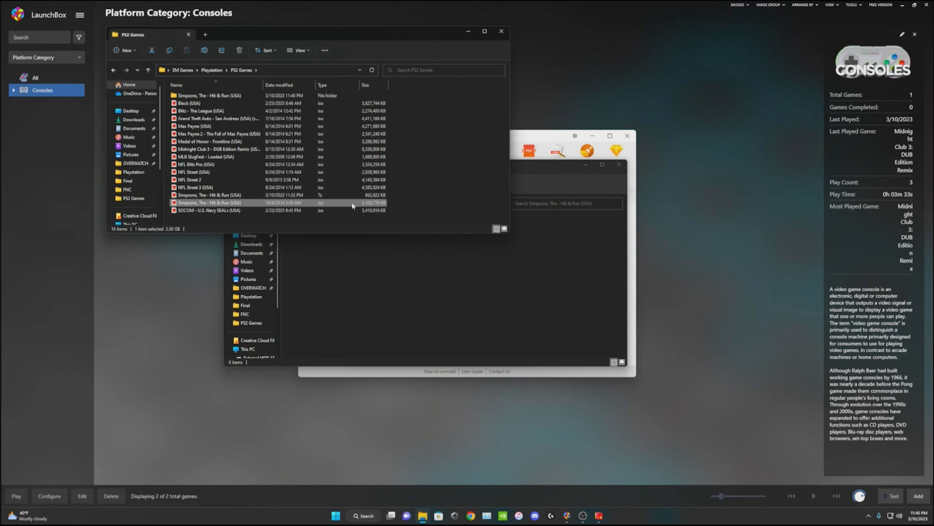
pyautogui.click(209, 194)
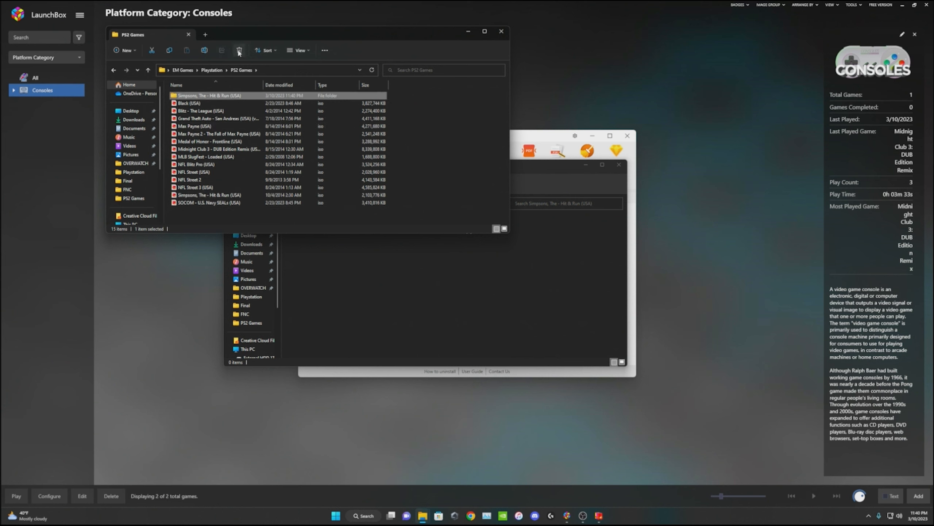
pyautogui.click(239, 50)
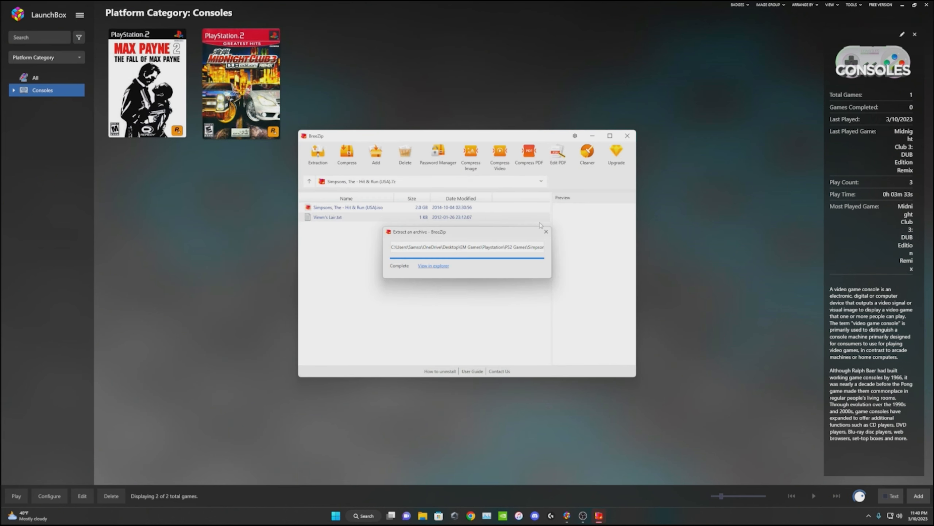
pyautogui.click(627, 135)
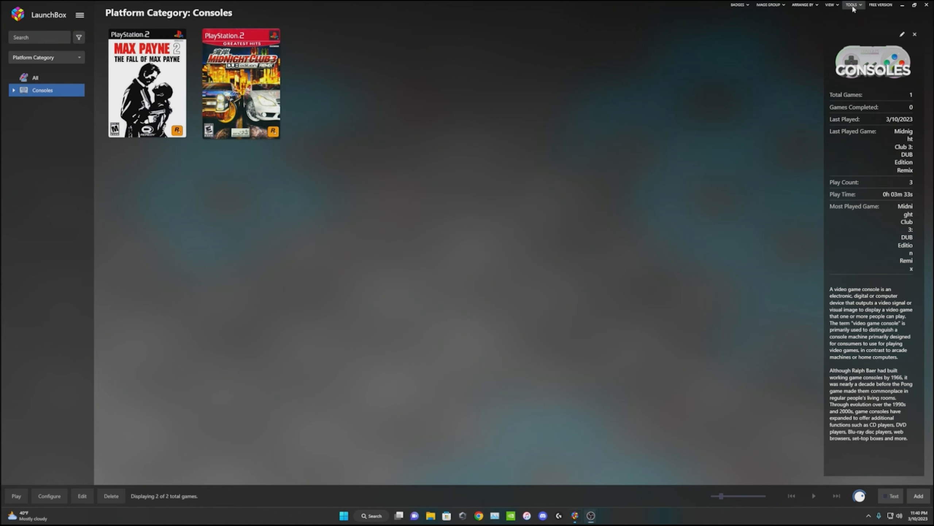
# - Start a ROM import and queue the Simpsons Hit & Run ISO
pyautogui.click(851, 5)
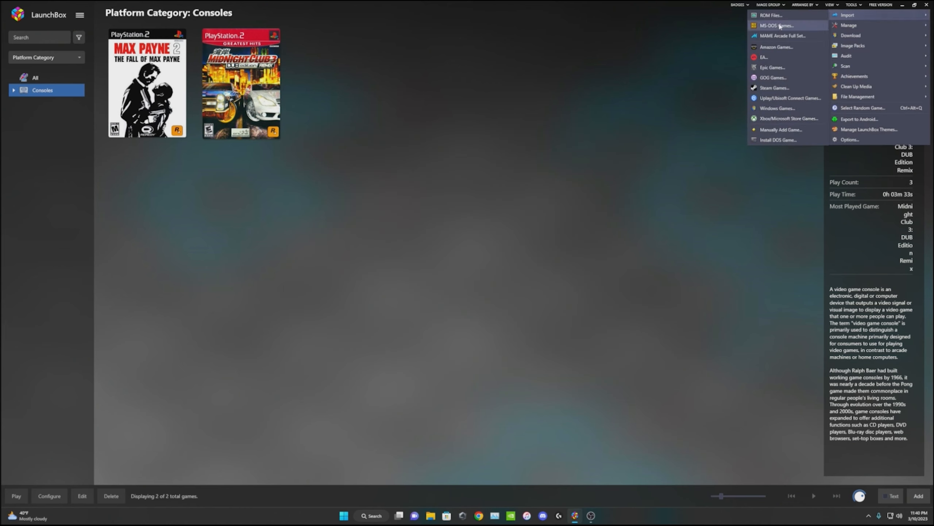
pyautogui.click(773, 15)
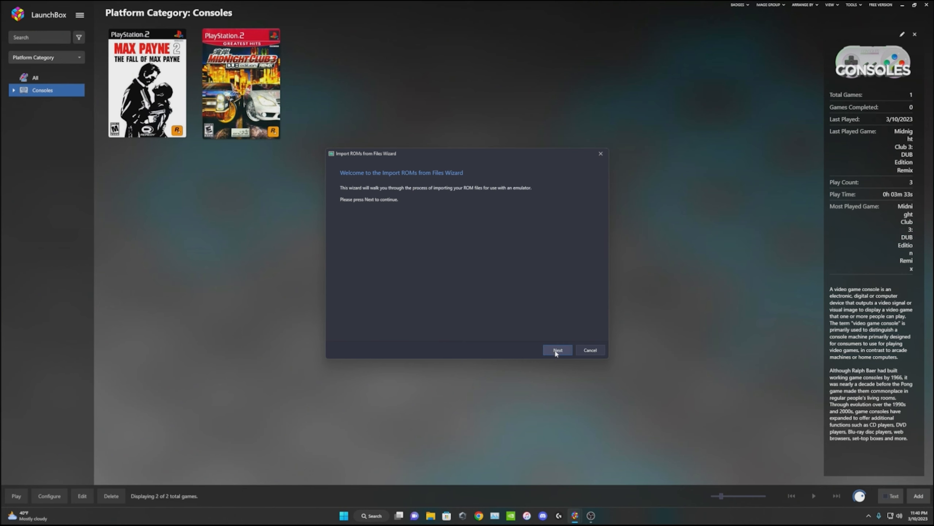
pyautogui.click(557, 350)
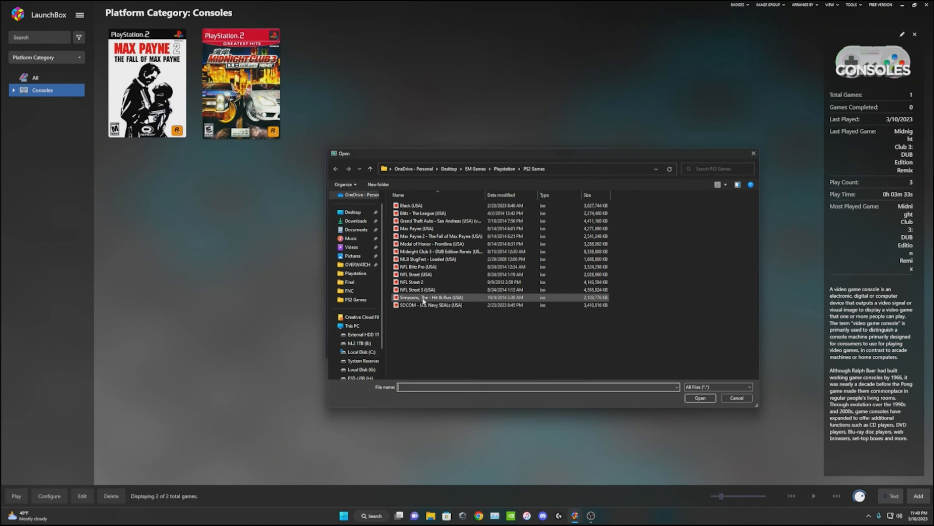
pyautogui.click(700, 398)
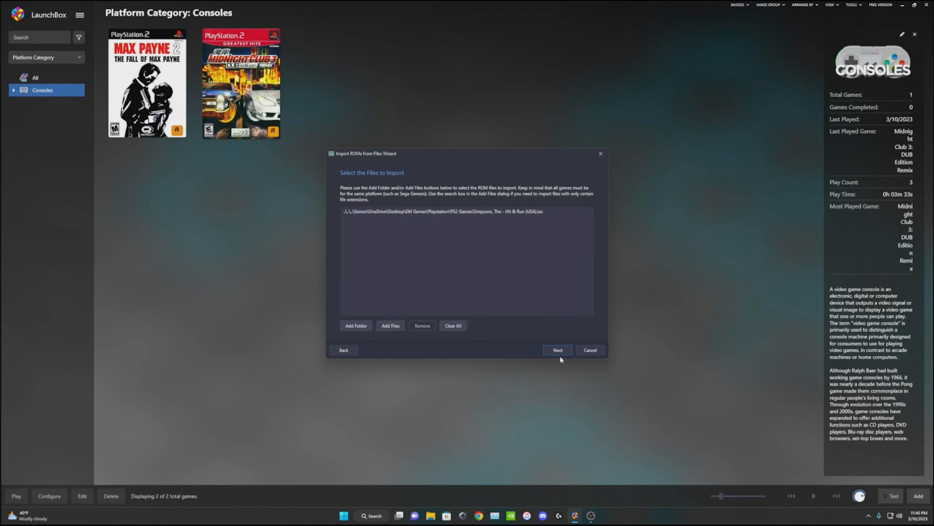
pyautogui.click(557, 350)
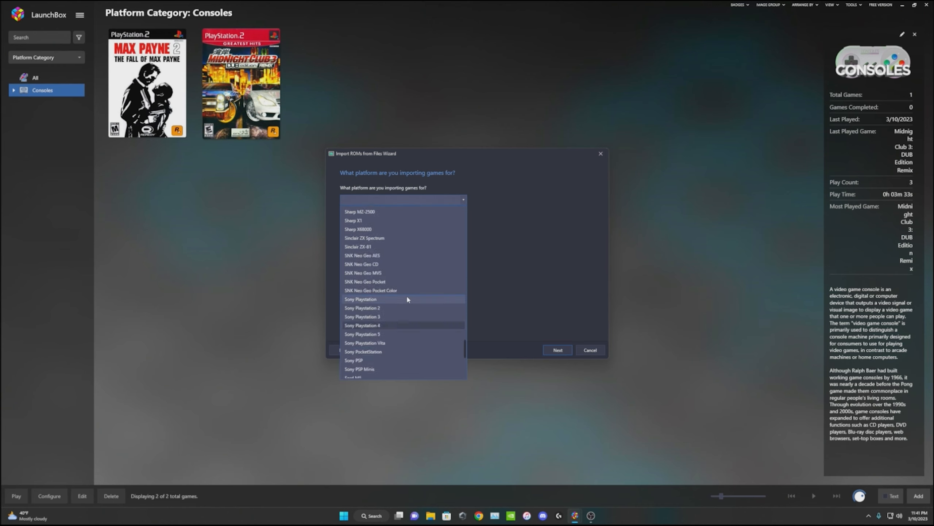
# - Import it as a Sony Playstation 2 game with default options, then view the games beside Midnight Club 3
pyautogui.click(362, 308)
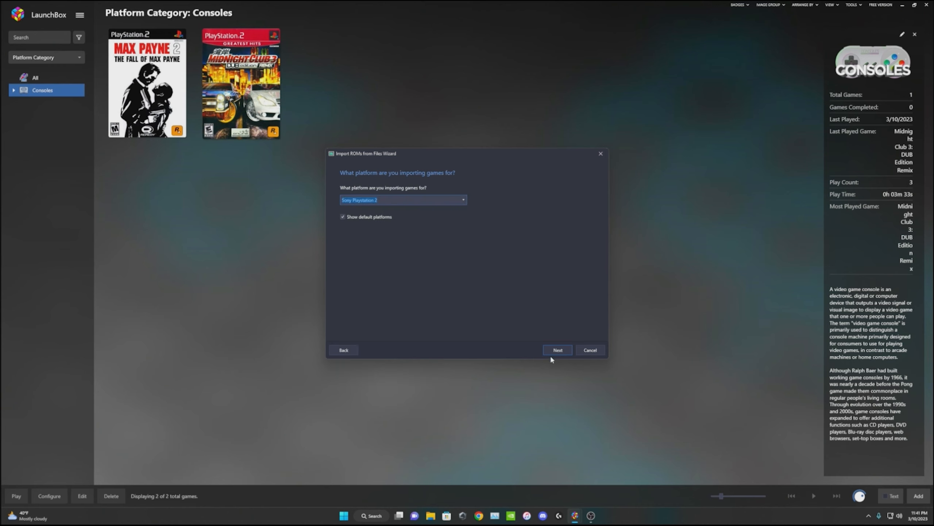
pyautogui.click(558, 350)
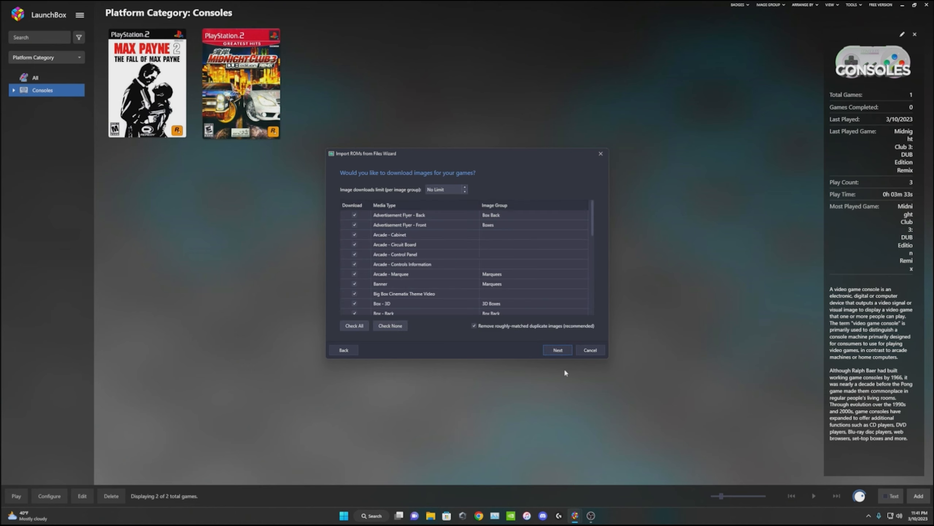
pyautogui.click(557, 349)
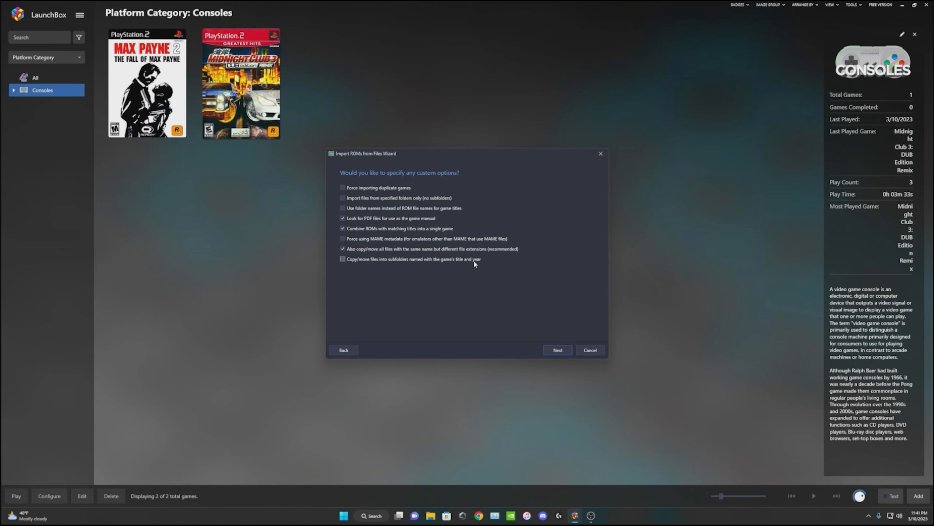
pyautogui.click(557, 350)
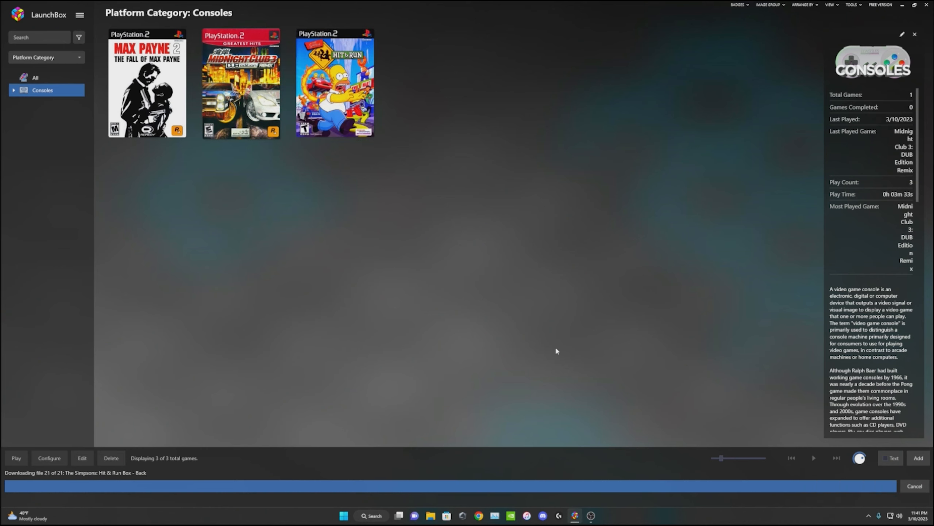
pyautogui.moveTo(608, 304)
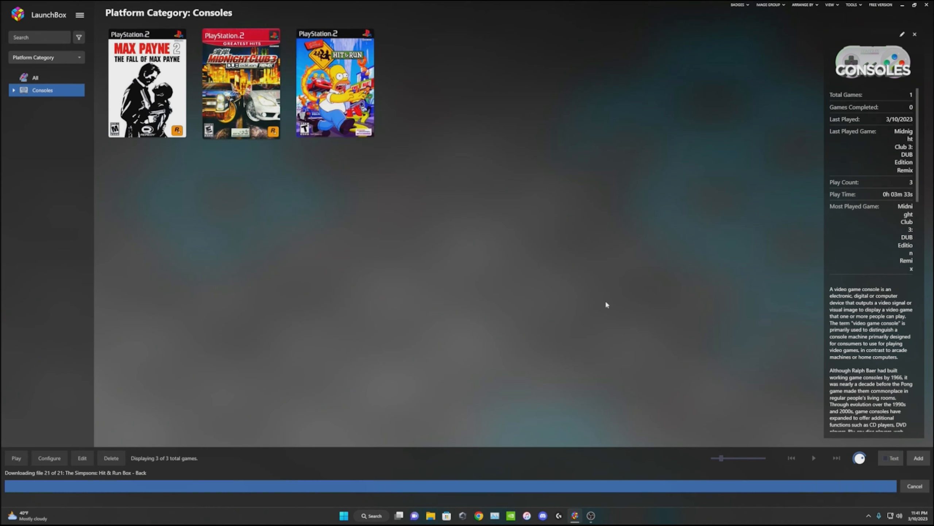
pyautogui.click(35, 78)
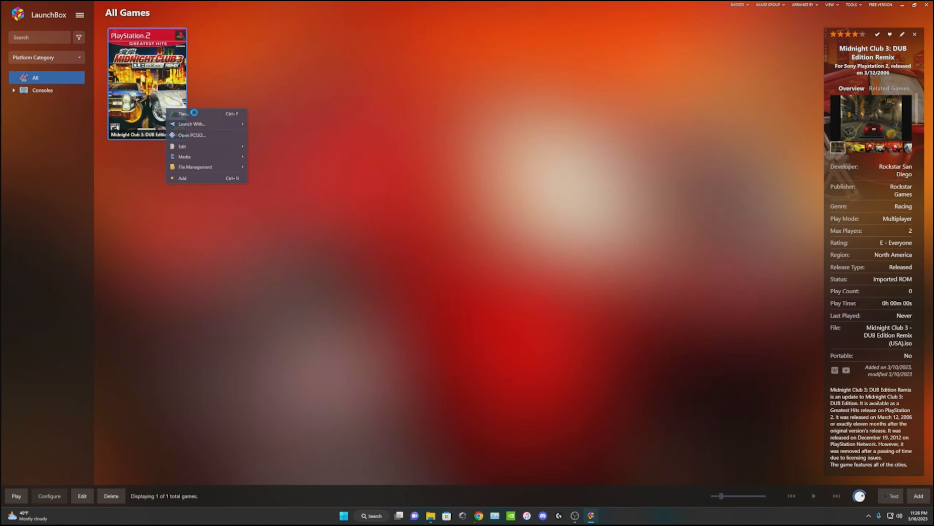
# - Launch Midnight Club 3: DUB Edition Remix from the library in PCSX2
pyautogui.click(183, 114)
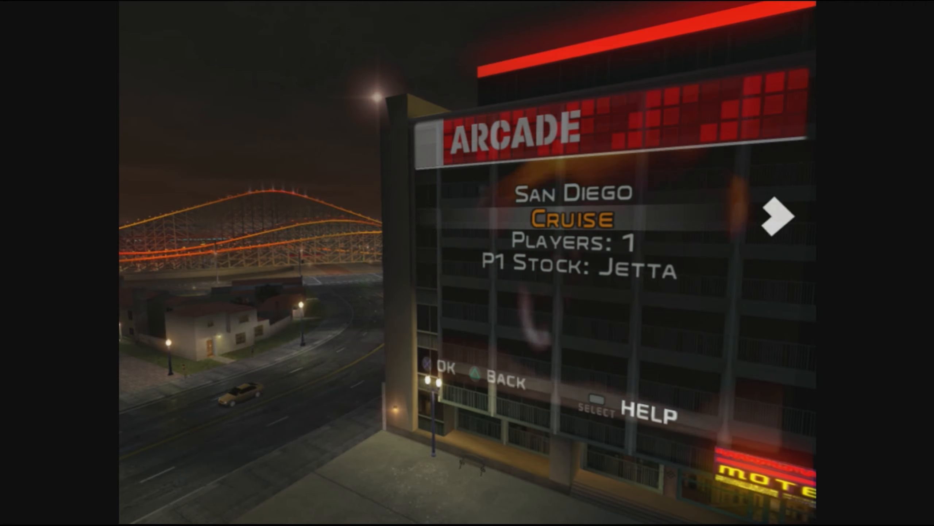
# - Confirm the San Diego Cruise arcade settings and start the cruise
pyautogui.click(778, 216)
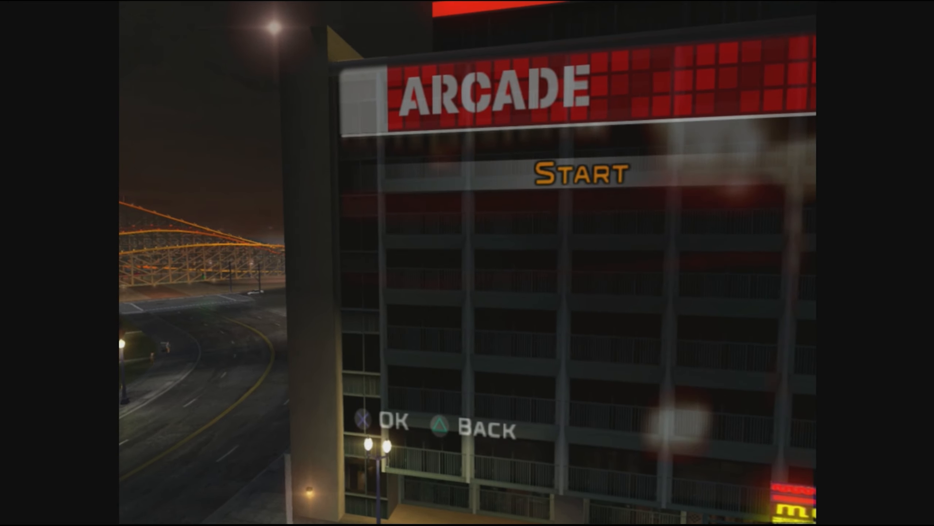
pyautogui.click(578, 172)
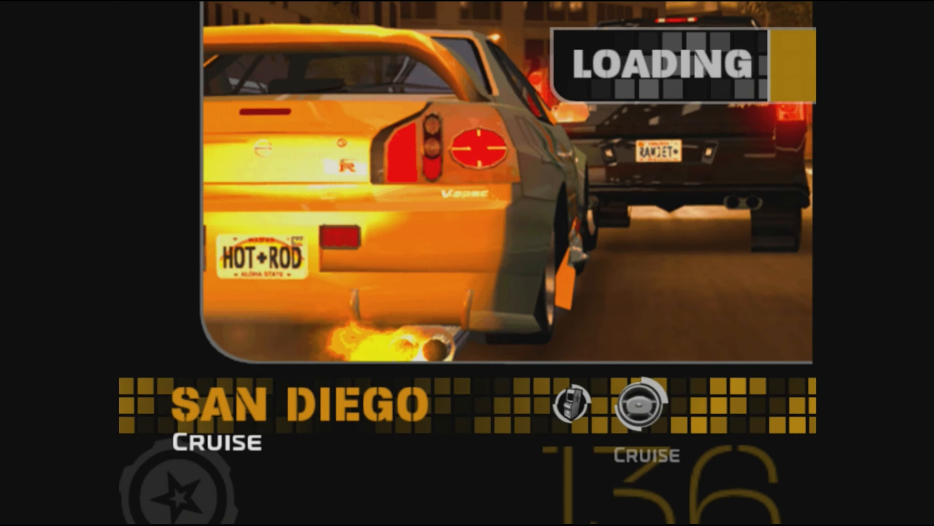